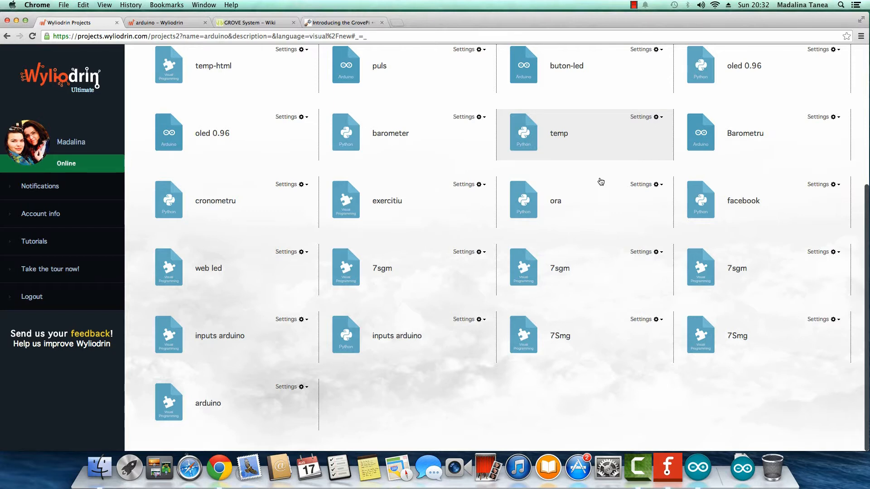
pyautogui.moveTo(697, 469)
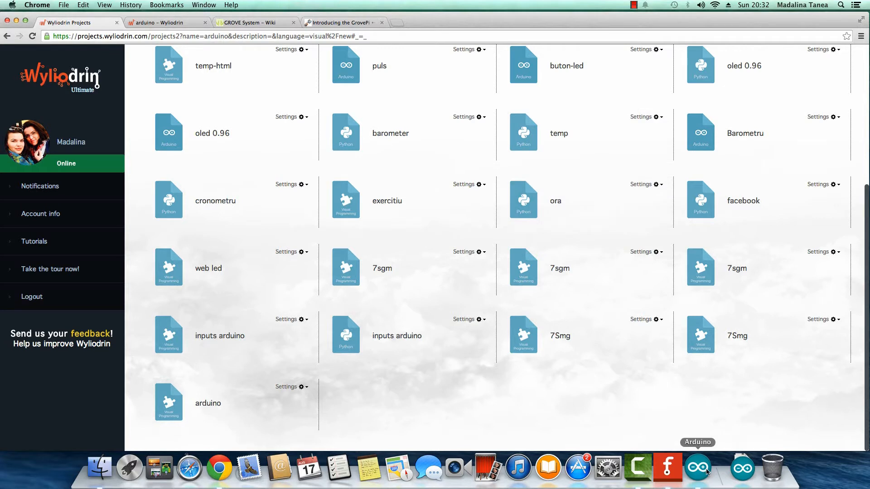
# Launch Arduino IDE and upload the Firmata StandardFirmata example sketch to the Arduino Uno
pyautogui.click(700, 467)
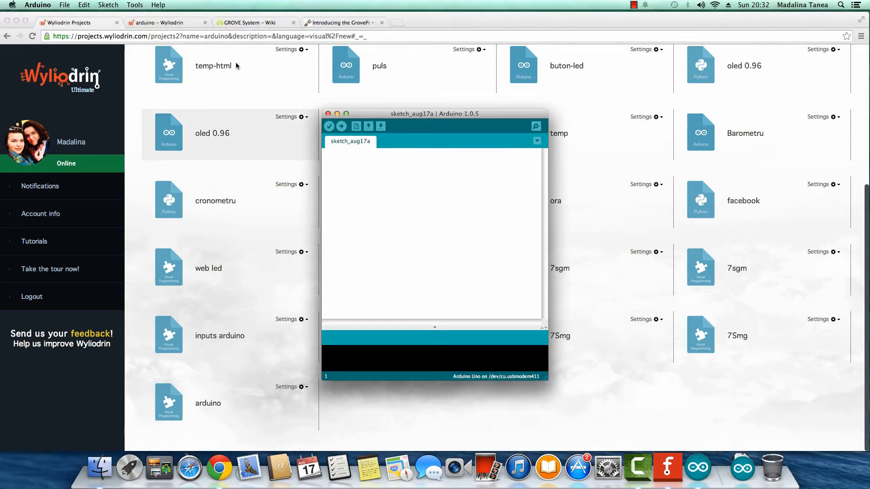
pyautogui.click(66, 5)
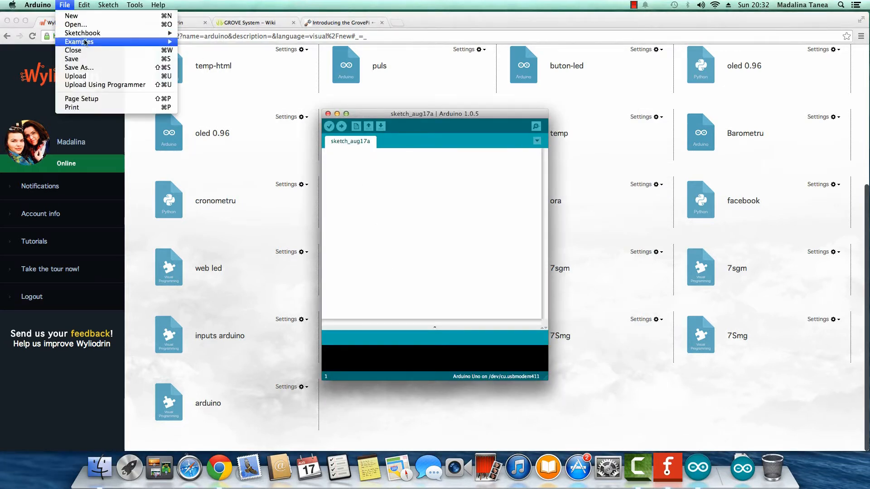
pyautogui.click(79, 42)
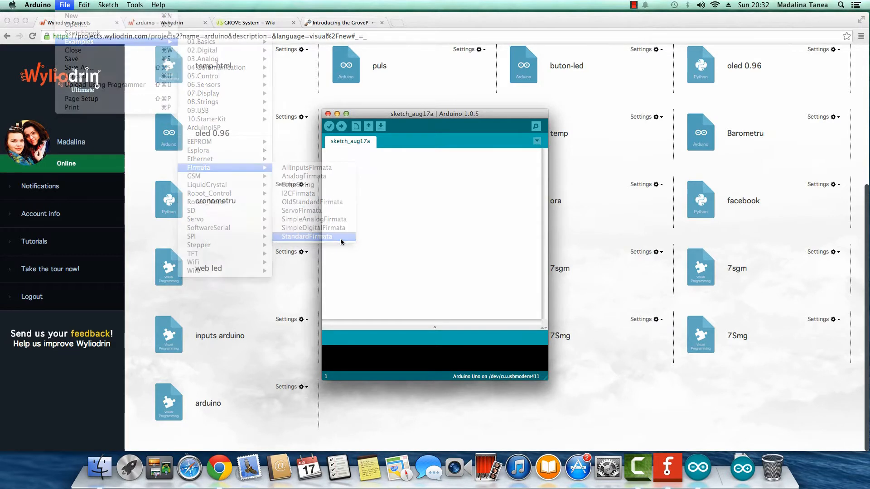
pyautogui.click(306, 237)
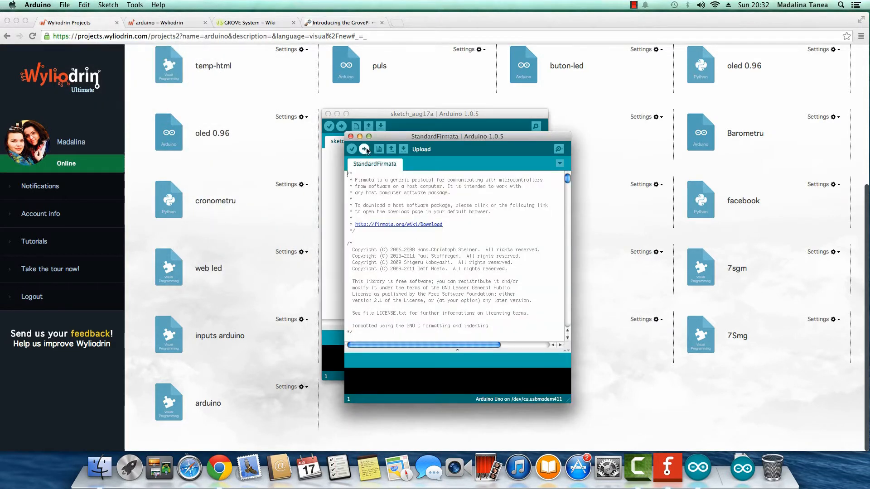
pyautogui.click(364, 148)
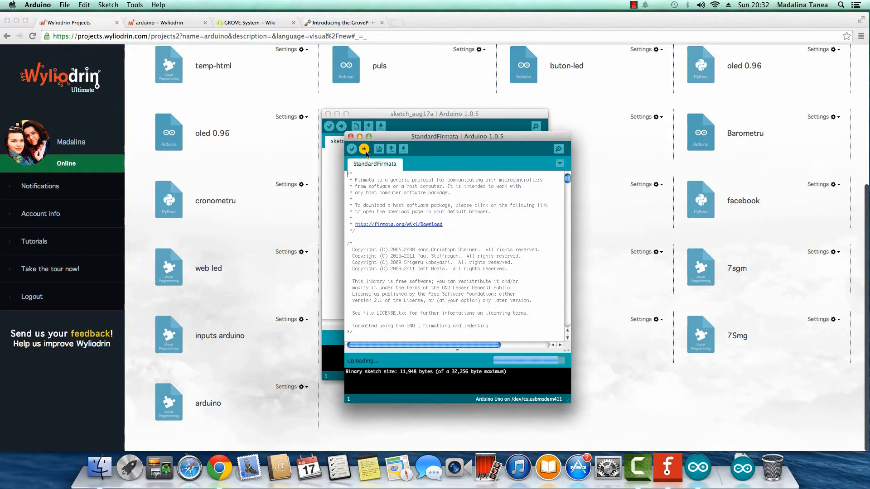
pyautogui.moveTo(435, 350)
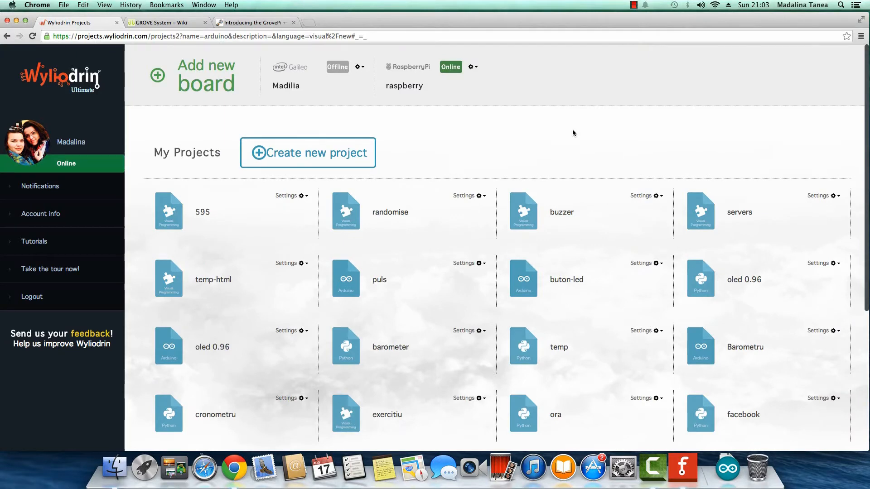
# Create a new Visual Programming project named arduino and land in its empty main.visual workspace
pyautogui.click(308, 152)
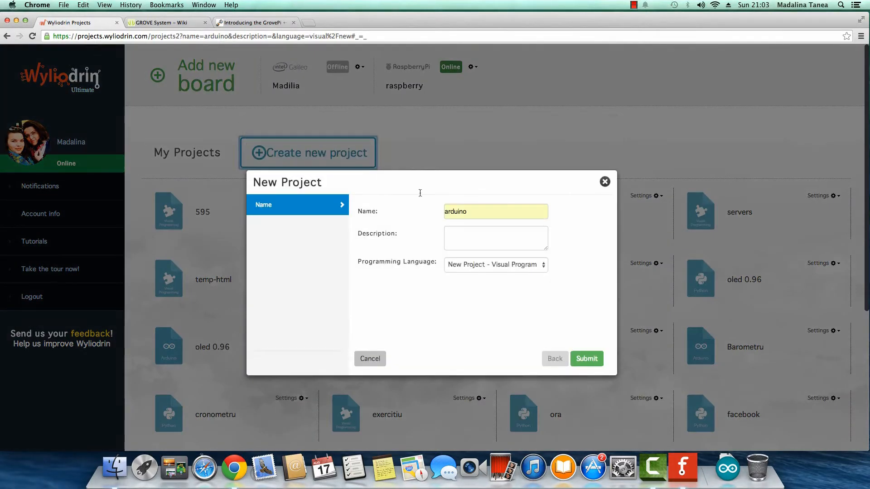
pyautogui.moveTo(530, 273)
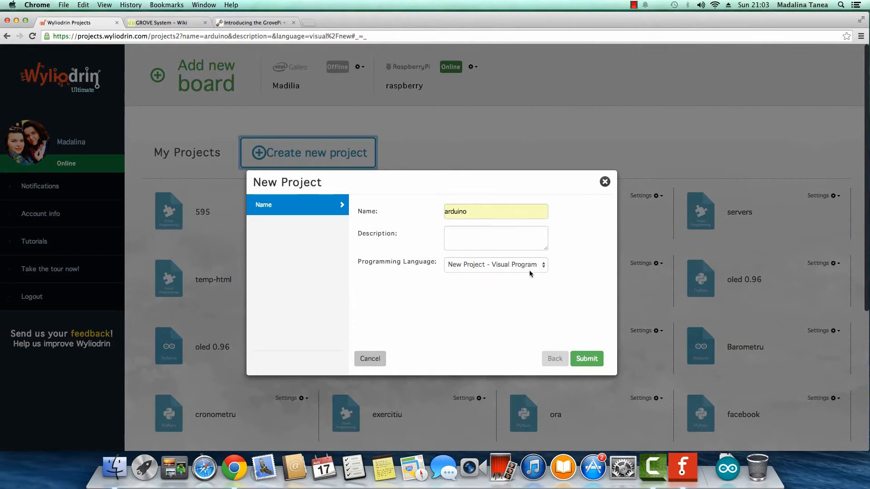
pyautogui.click(587, 358)
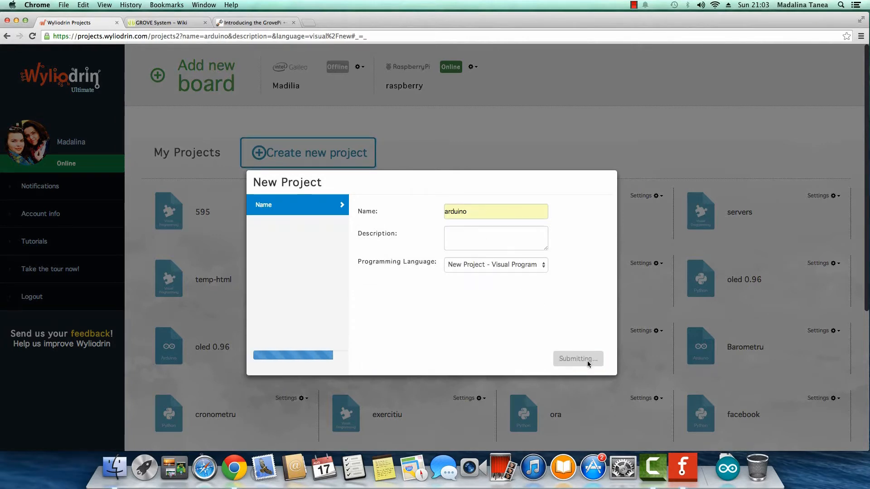
pyautogui.click(578, 359)
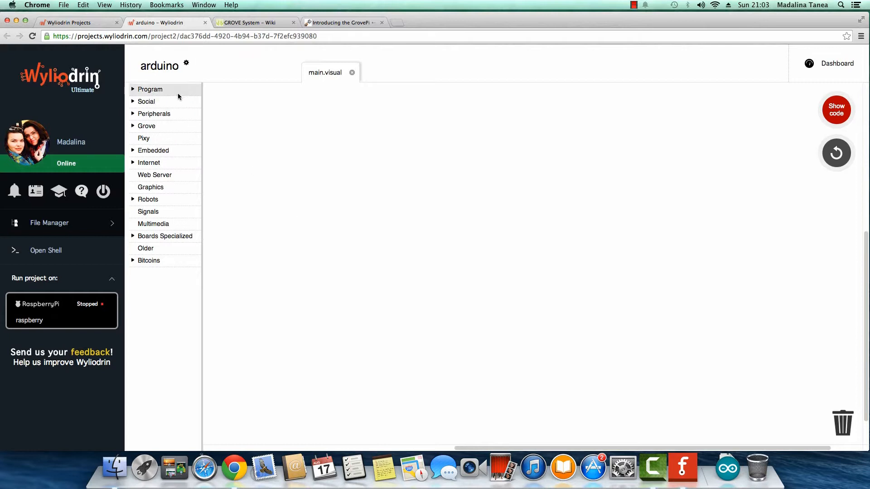
# Place a Start Arduino on port block from Embedded > Arduino and begin its port as /dev/
pyautogui.click(153, 150)
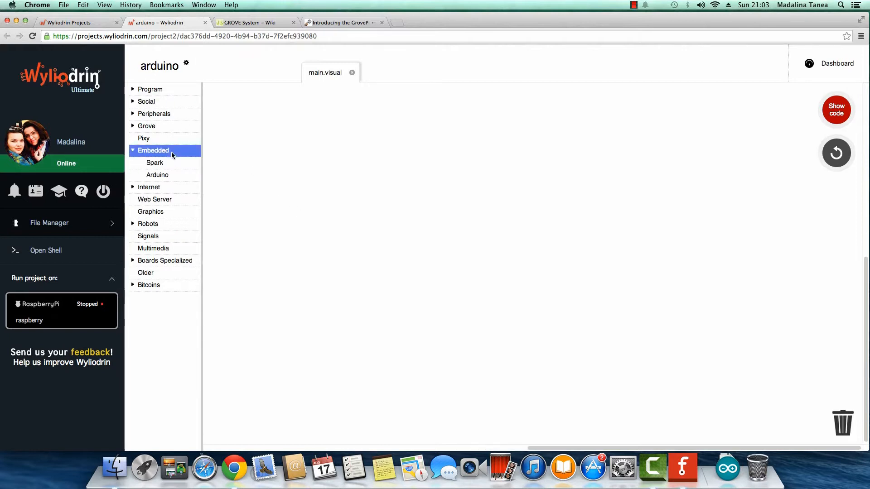
pyautogui.click(158, 175)
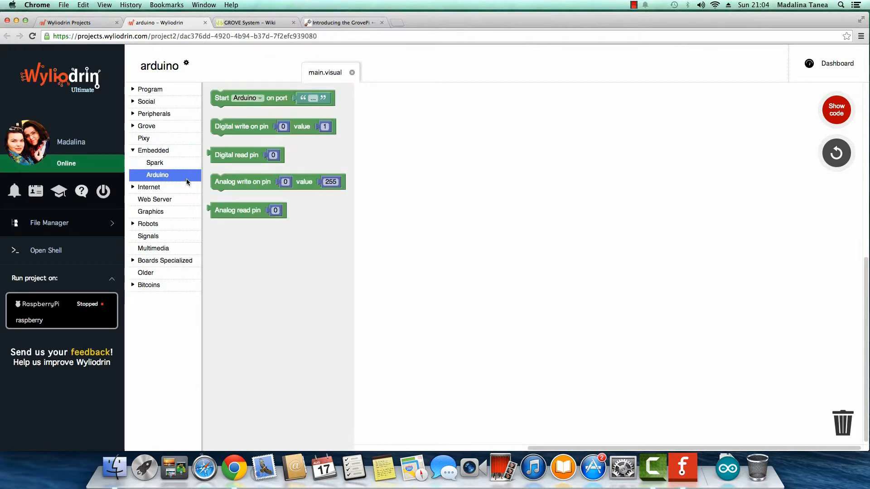
pyautogui.moveTo(278, 113)
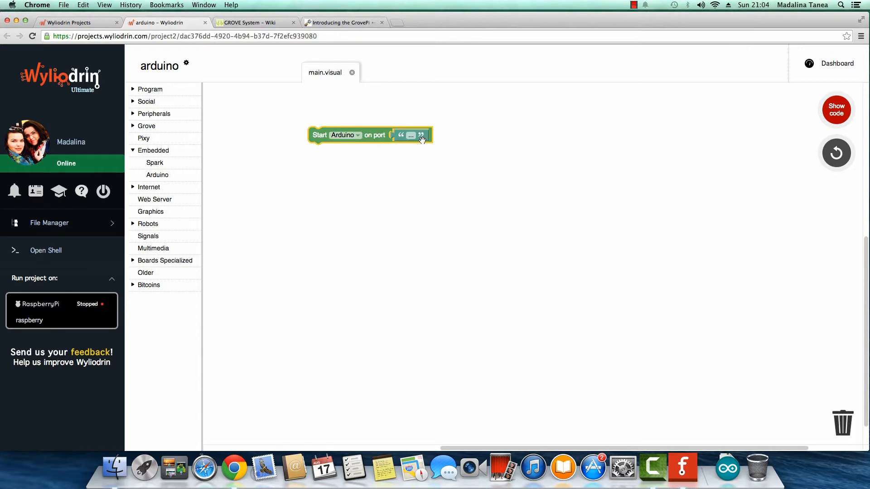
pyautogui.moveTo(419, 137)
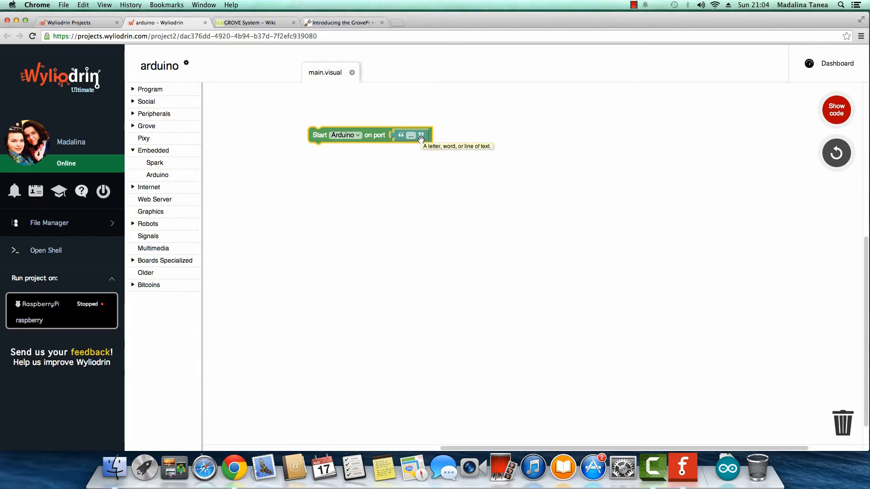
pyautogui.click(410, 135)
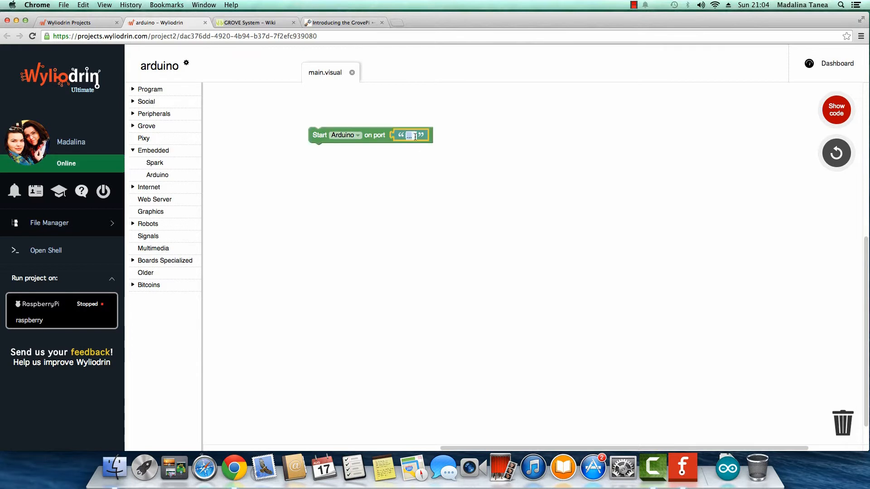
pyautogui.write('/dev/')
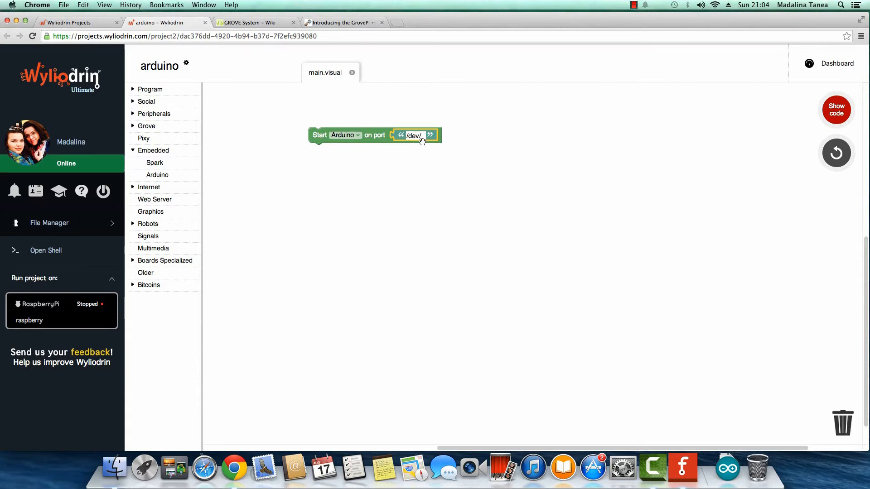
pyautogui.moveTo(406, 153)
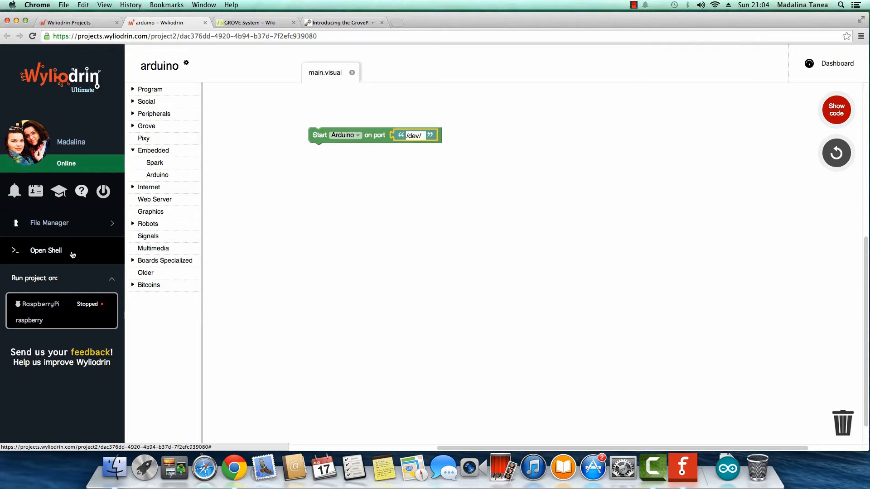
pyautogui.click(46, 250)
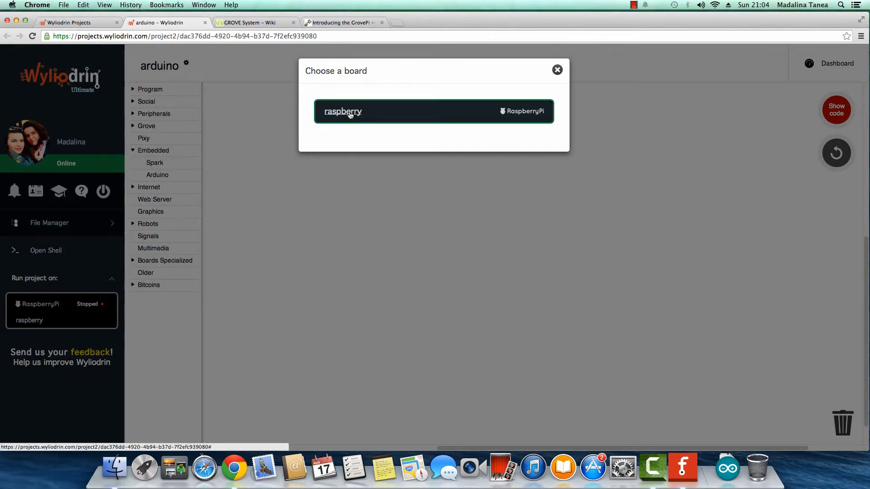
pyautogui.click(350, 112)
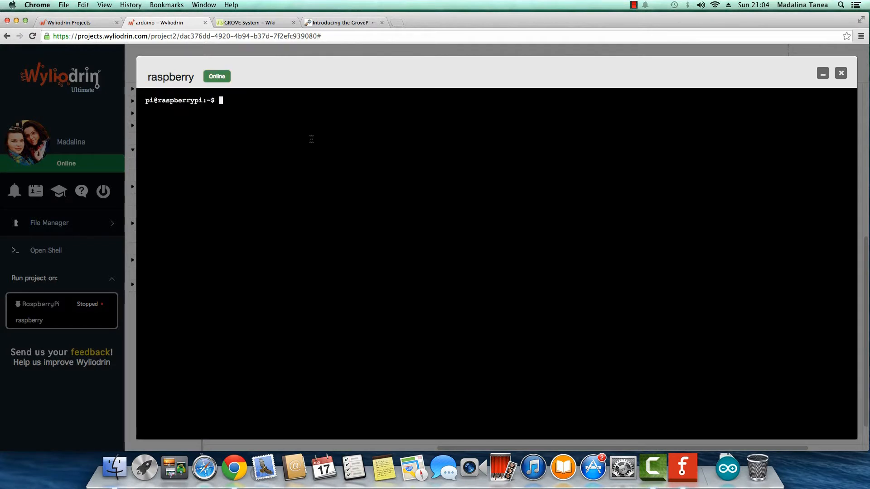
pyautogui.write('dm')
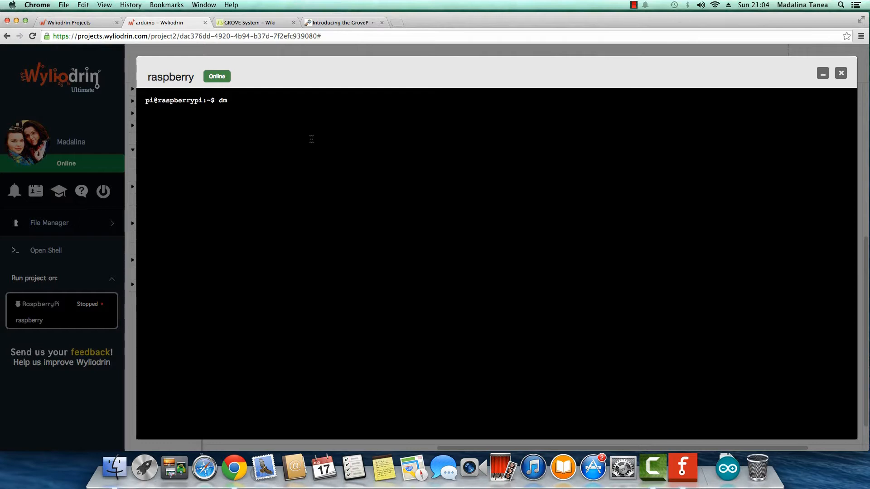
pyautogui.write('e')
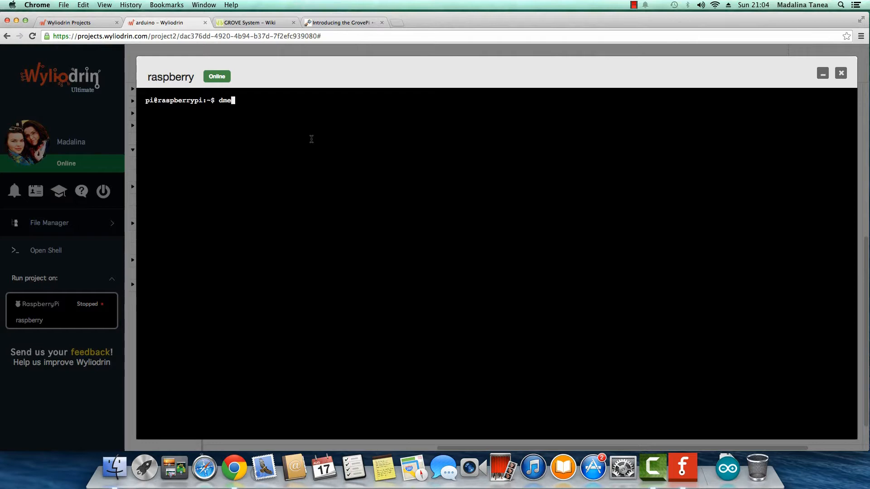
pyautogui.press('Enter')
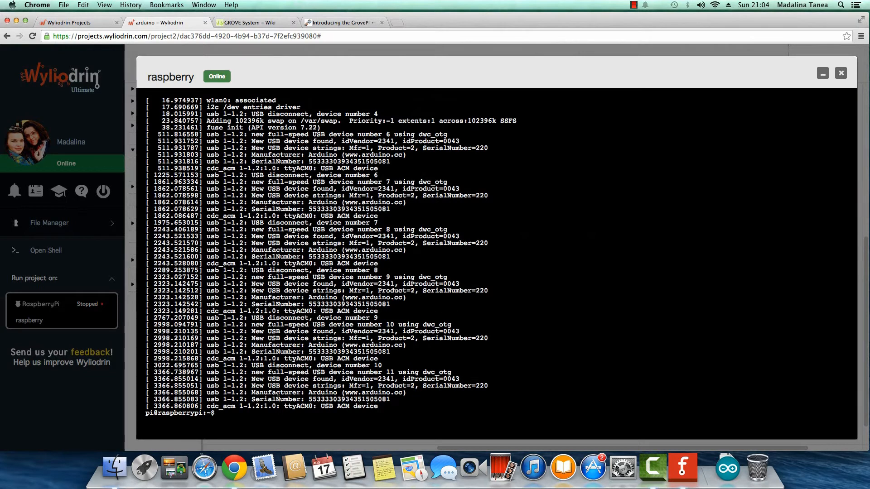
# Copy the device name ttyACM0 from the kernel log and exit the shell
pyautogui.doubleClick(292, 406)
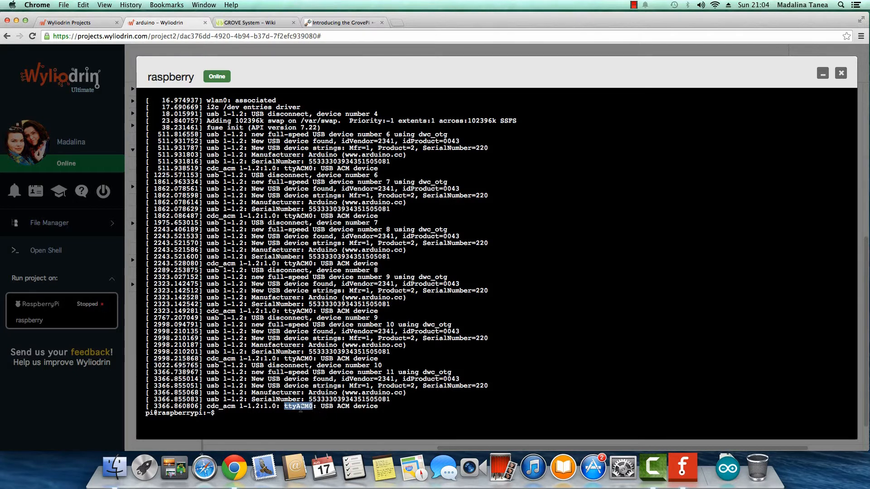
pyautogui.rightClick(297, 406)
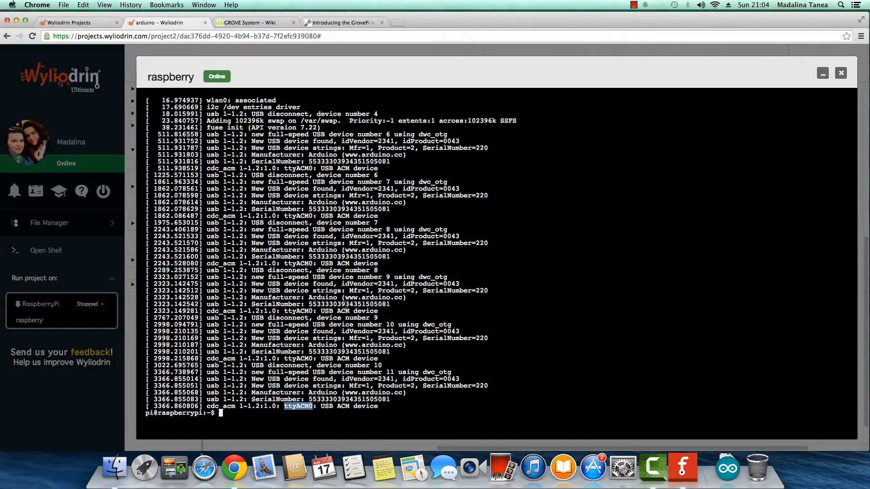
pyautogui.write('exit')
pyautogui.write('/dev/')
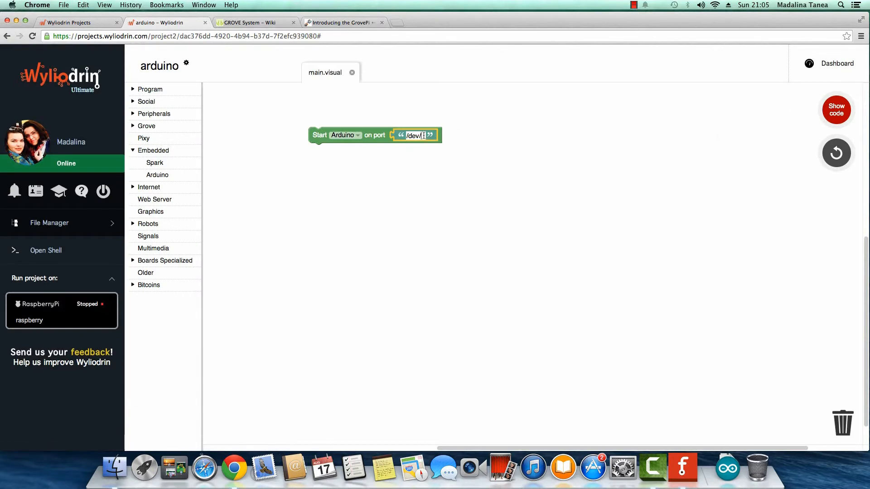
# Paste ttyACM0 into the Start Arduino block so its port reads /dev/ttyACM0
pyautogui.rightClick(423, 136)
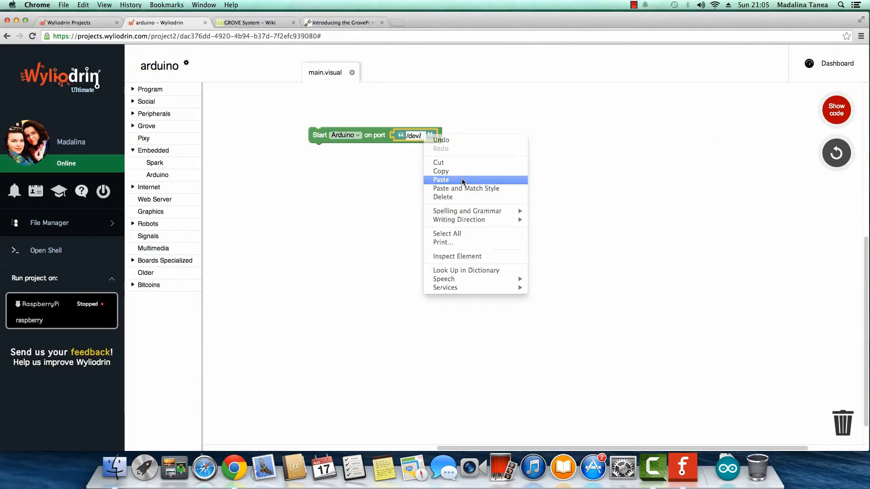
pyautogui.click(441, 180)
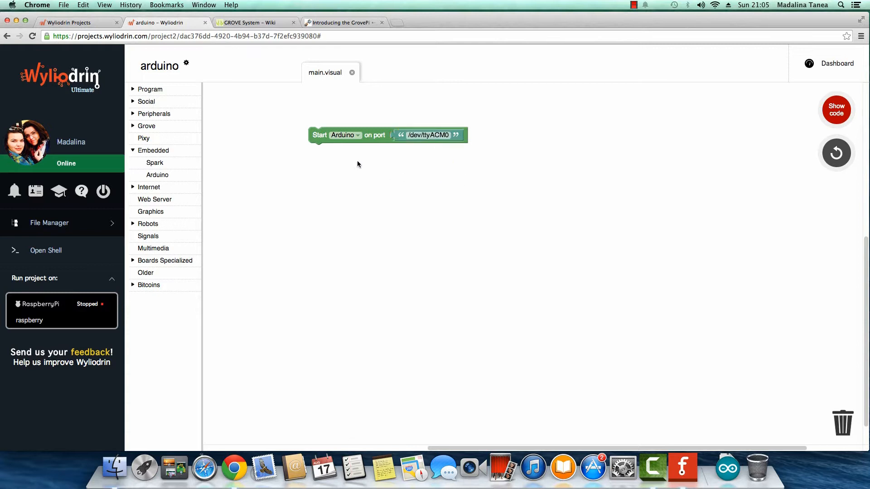
pyautogui.moveTo(243, 151)
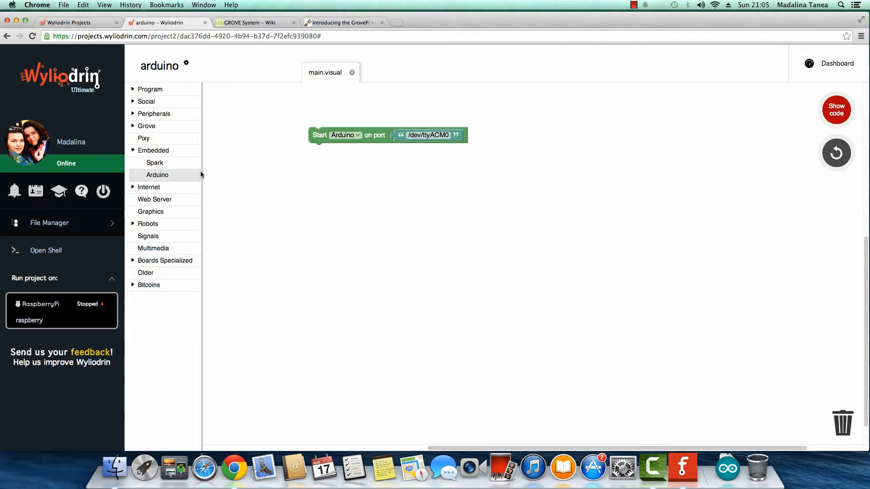
# Place a Grove 'Get temperature from' block below the start block and discard its default 1000 value
pyautogui.click(154, 150)
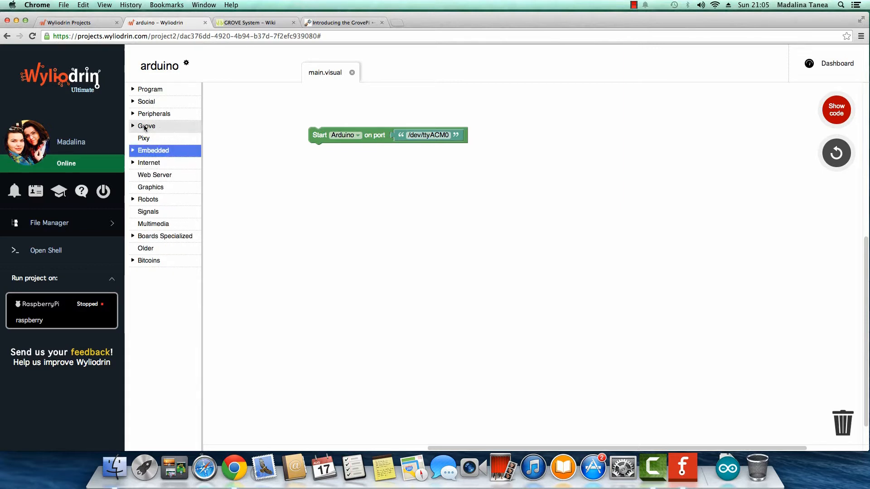
pyautogui.click(146, 126)
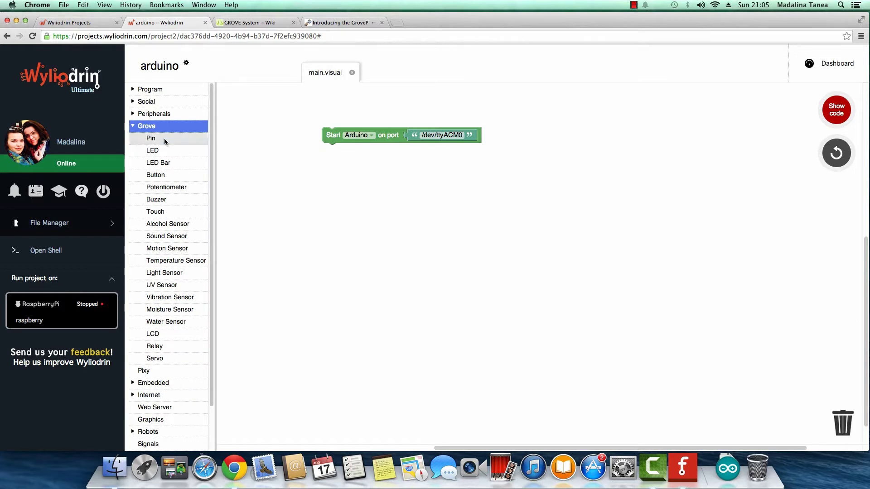
pyautogui.moveTo(202, 262)
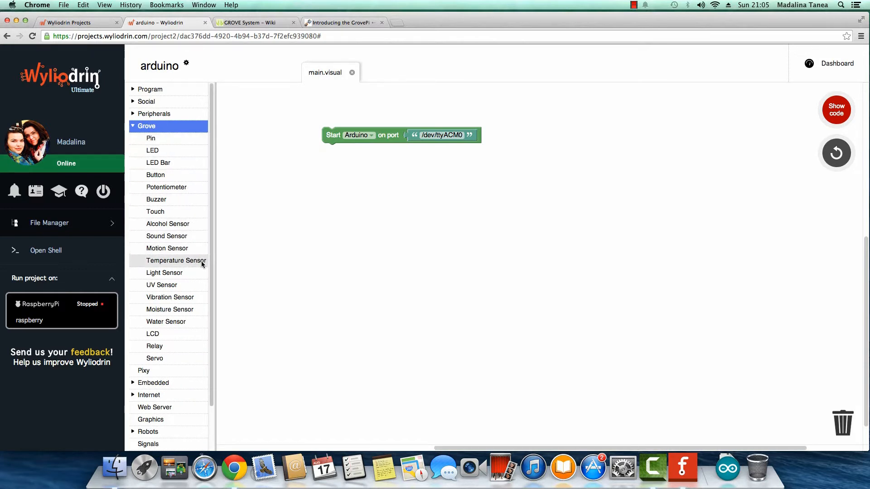
pyautogui.click(176, 261)
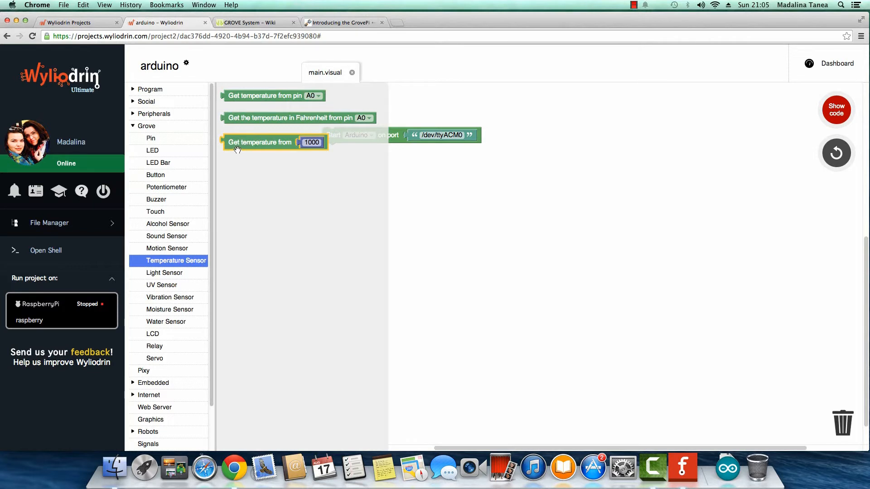
pyautogui.moveTo(259, 142); pyautogui.dragTo(355, 174)
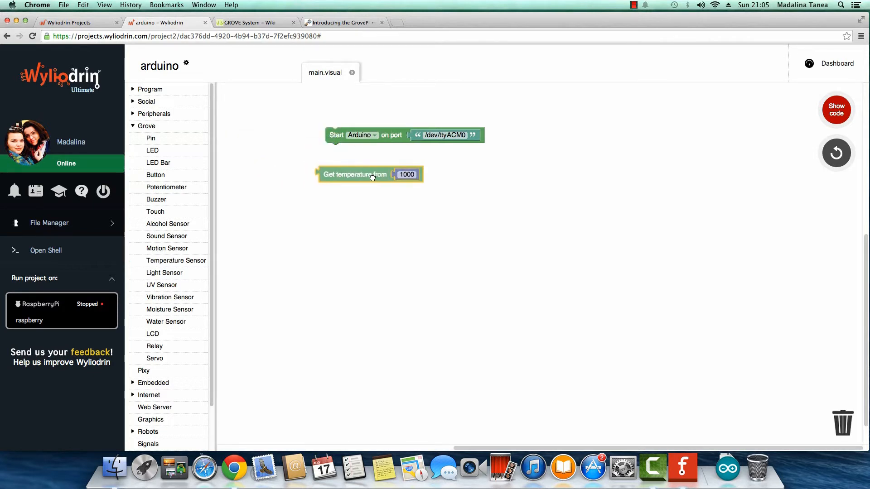
pyautogui.moveTo(355, 174); pyautogui.dragTo(398, 167)
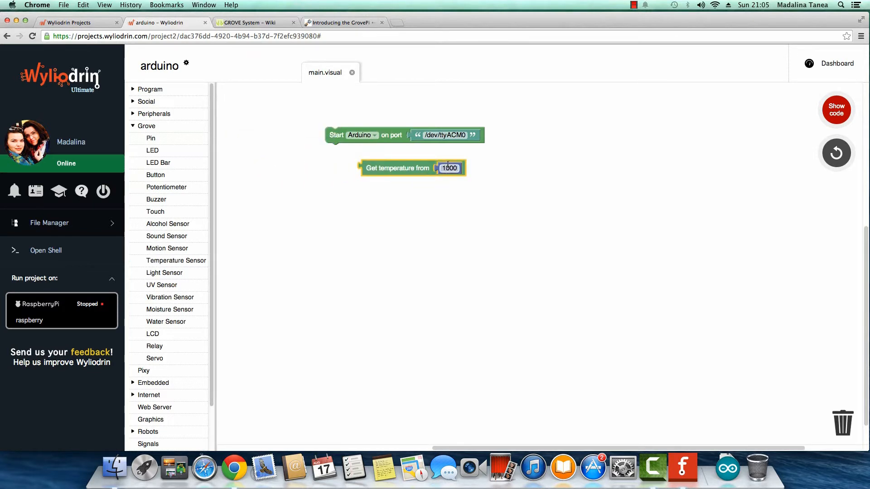
pyautogui.moveTo(449, 168); pyautogui.dragTo(477, 205)
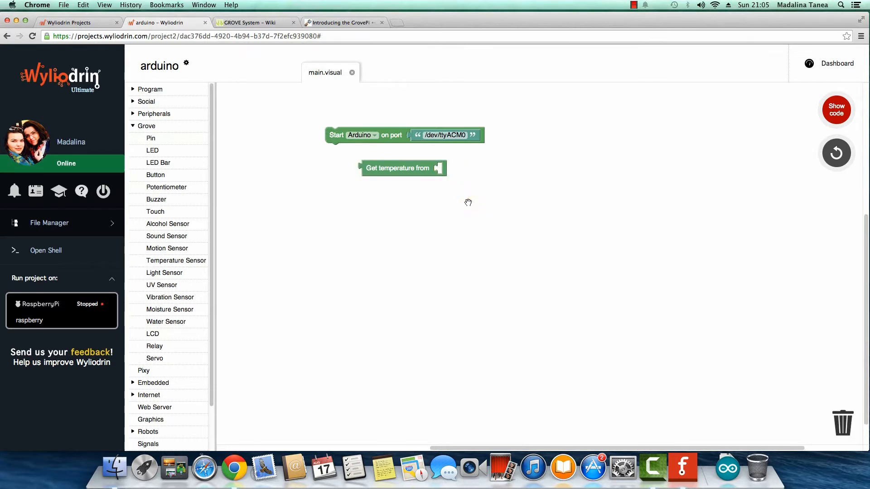
pyautogui.moveTo(442, 170)
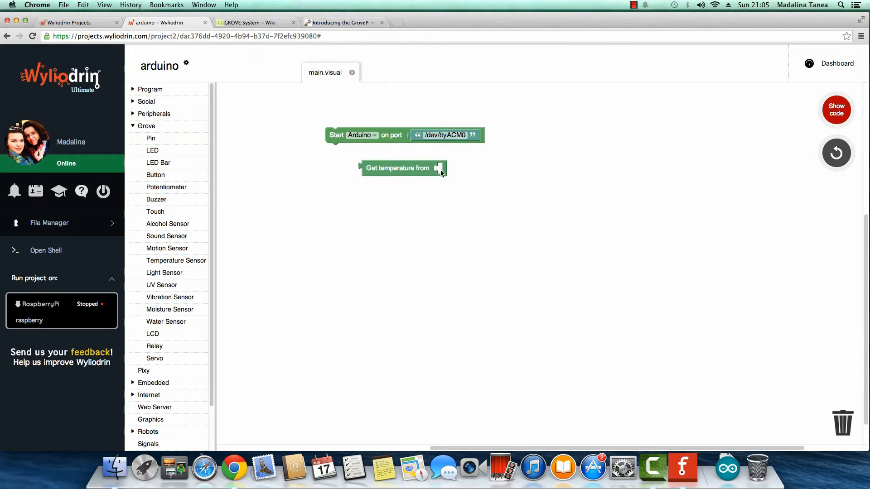
pyautogui.moveTo(350, 184)
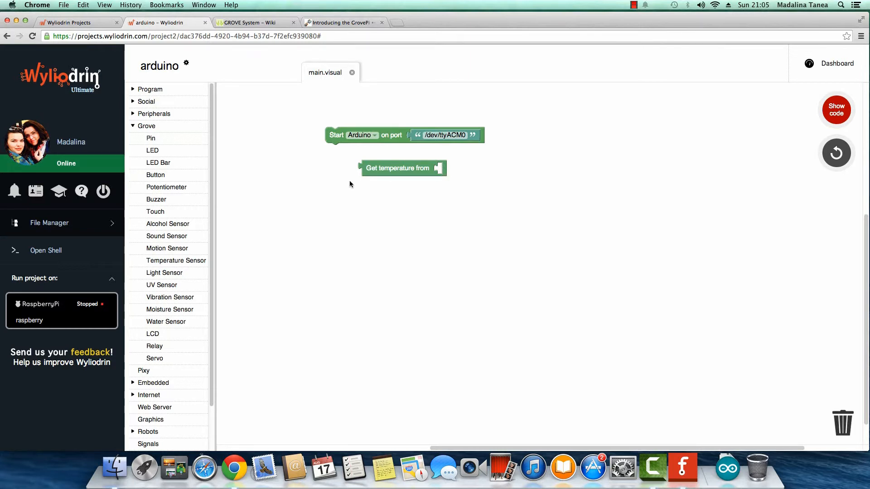
# Plug an Arduino 'Analog read pin' block set to 1 into the temperature block
pyautogui.click(154, 382)
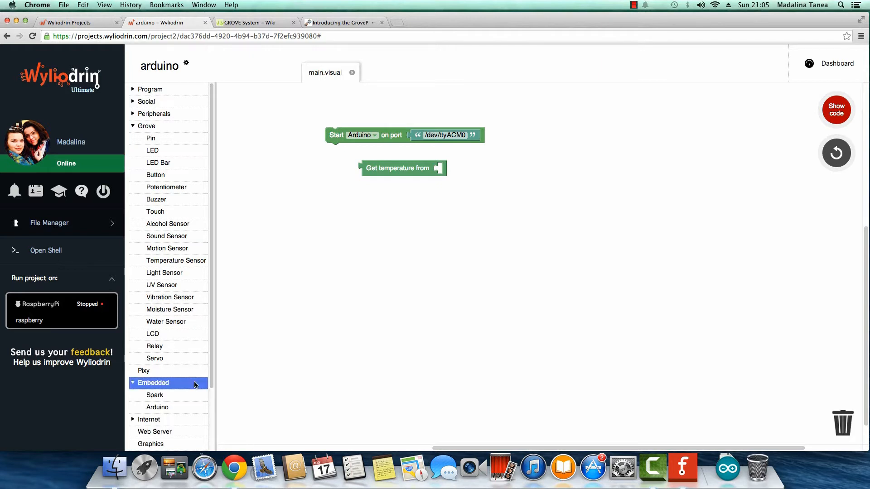
pyautogui.click(158, 408)
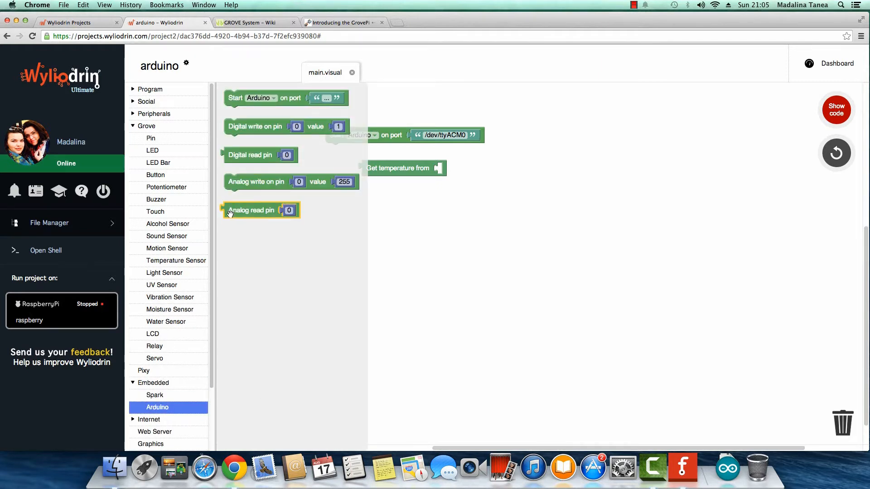
pyautogui.moveTo(241, 215)
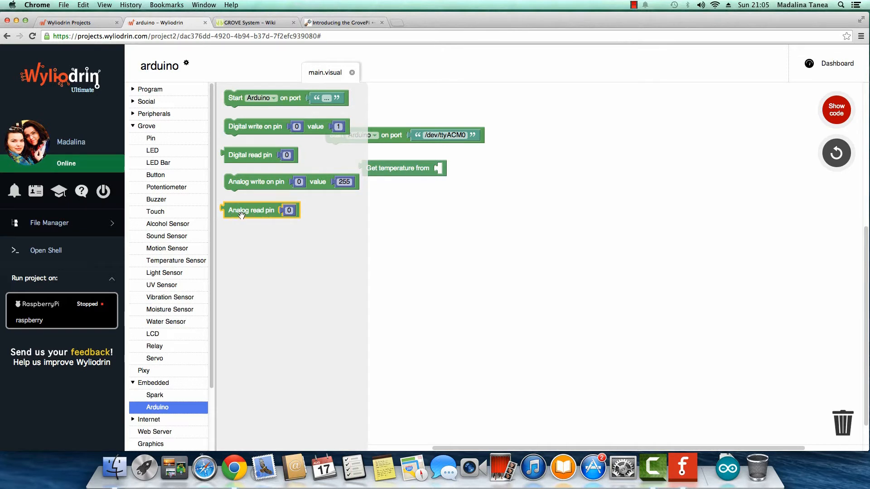
pyautogui.moveTo(250, 210); pyautogui.dragTo(479, 170)
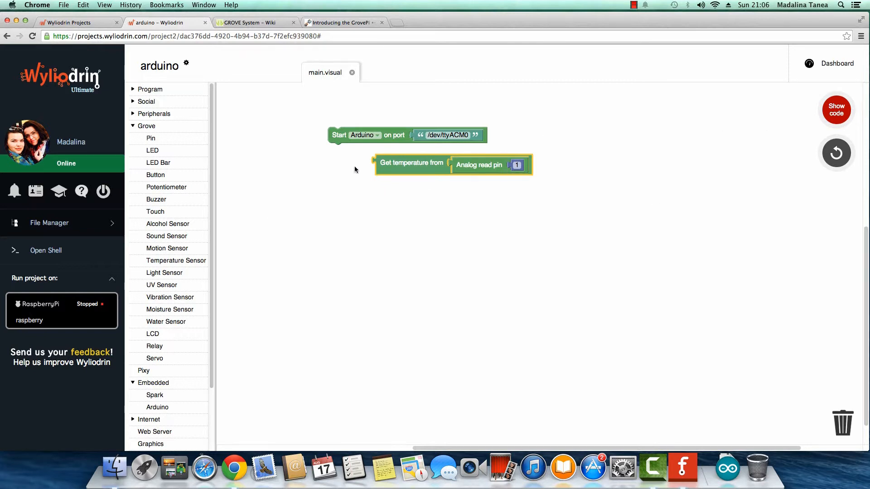
# Add a Send signal block named temp carrying the analog pin 1 temperature reading
pyautogui.click(145, 126)
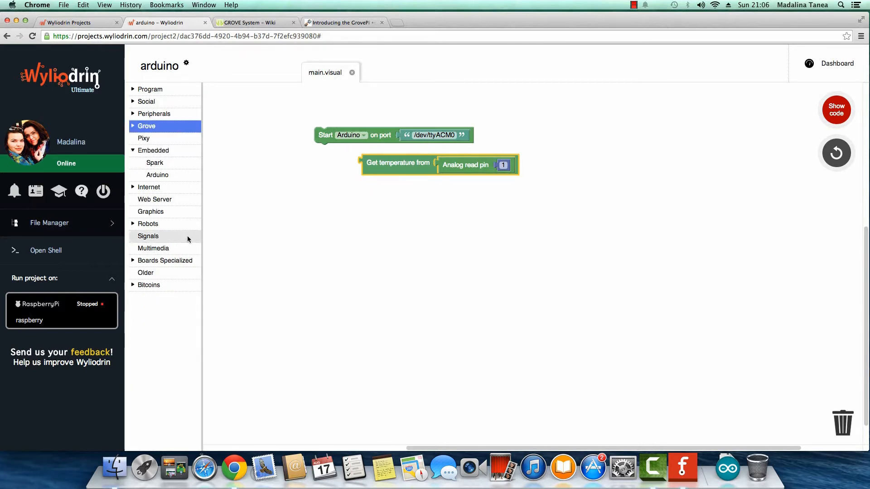
pyautogui.click(149, 236)
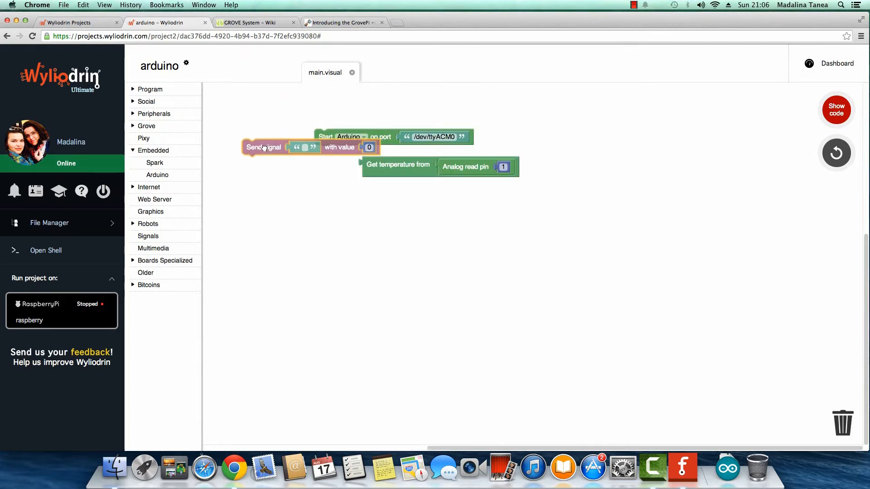
pyautogui.moveTo(263, 147); pyautogui.dragTo(253, 168)
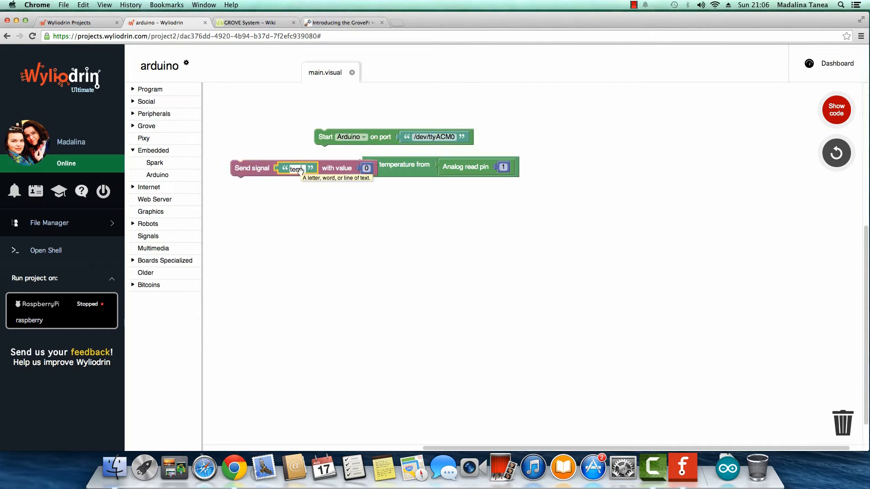
pyautogui.write('temp')
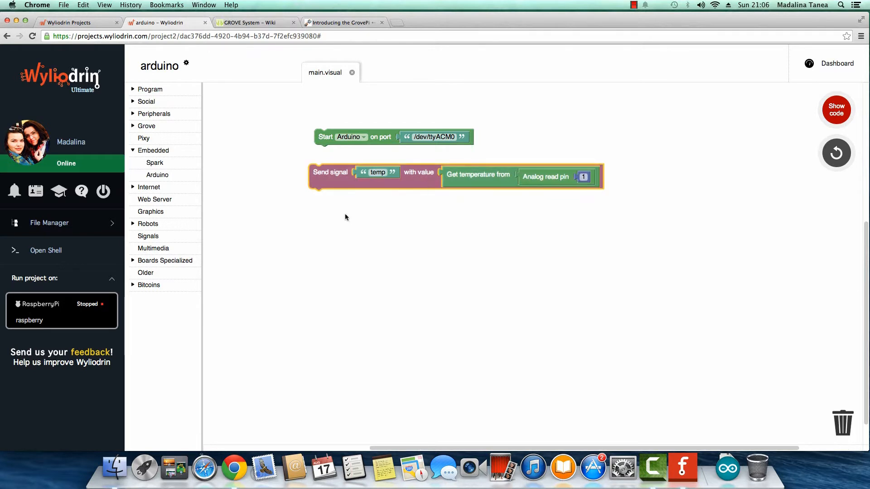
pyautogui.moveTo(329, 181)
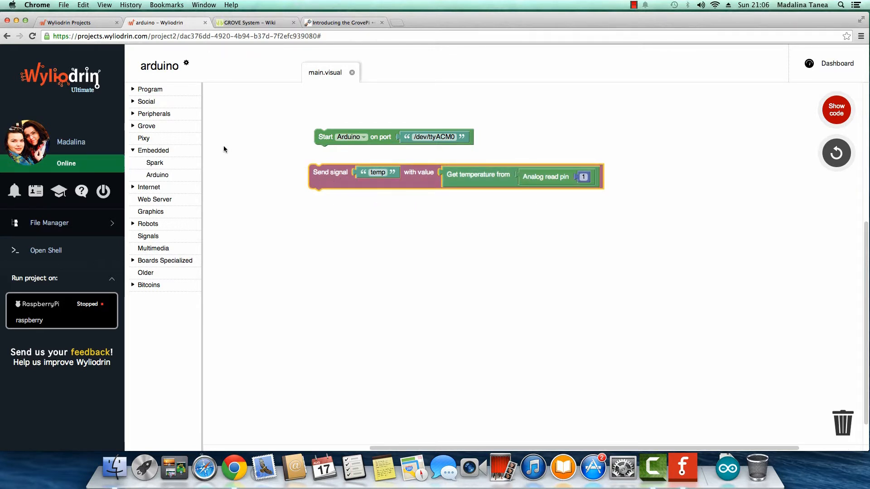
# Wrap the Send signal temp block in a Repeat every 100 miliseconds loop
pyautogui.click(150, 89)
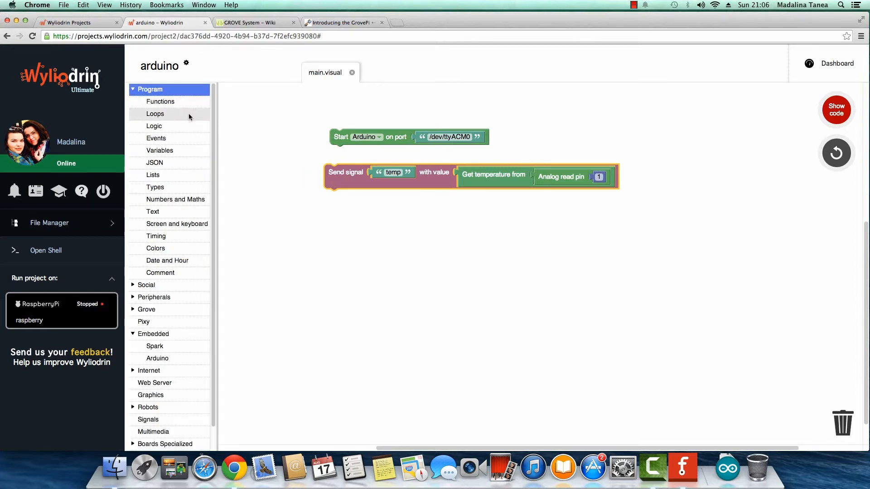
pyautogui.click(156, 114)
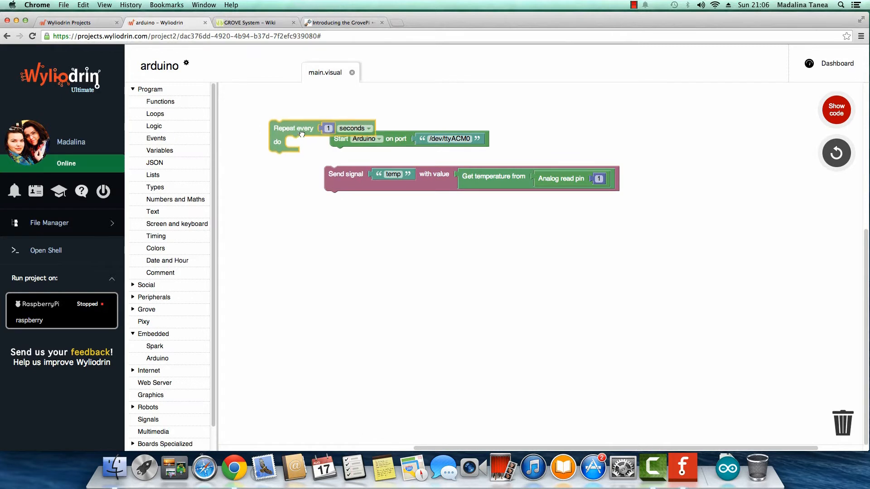
pyautogui.moveTo(293, 128); pyautogui.dragTo(333, 157)
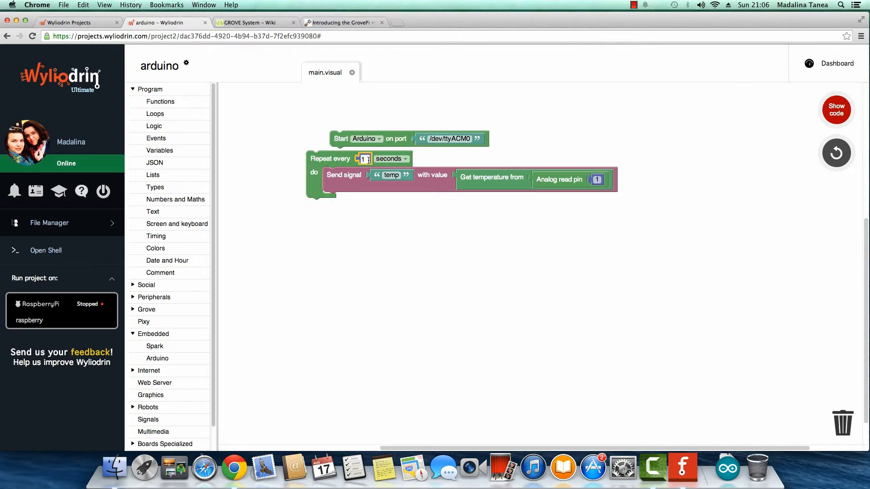
pyautogui.click(413, 158)
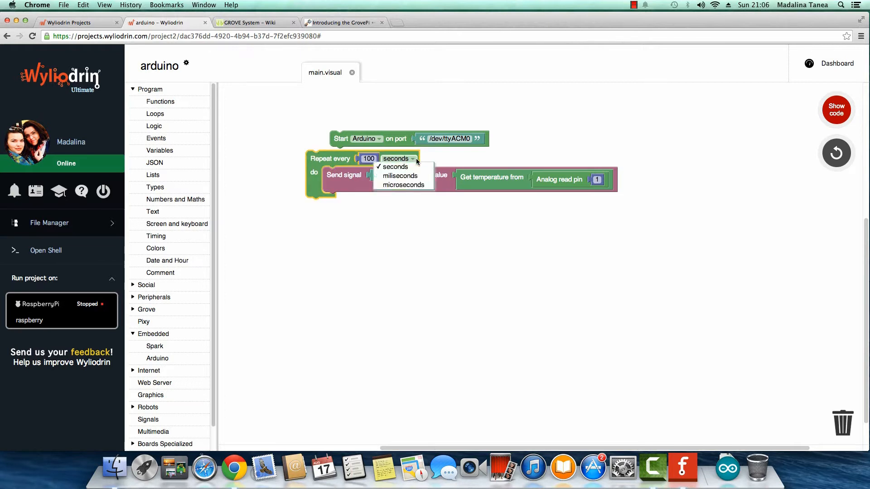
pyautogui.click(398, 176)
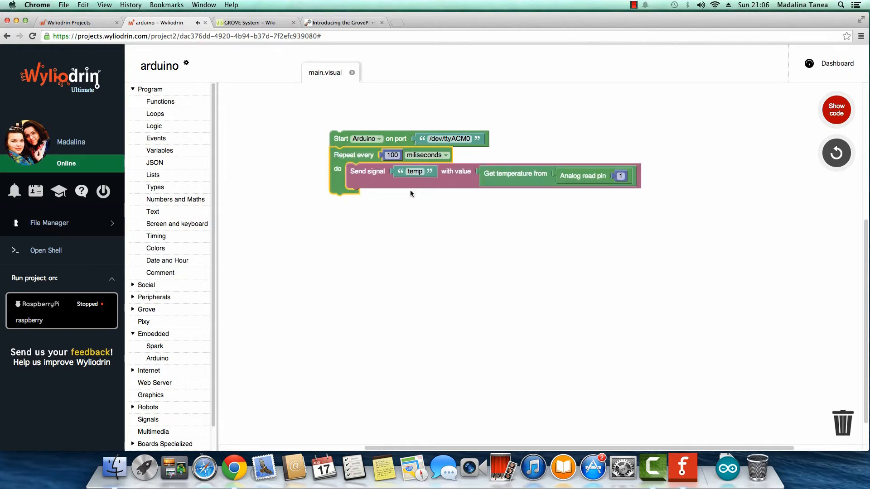
pyautogui.moveTo(547, 175)
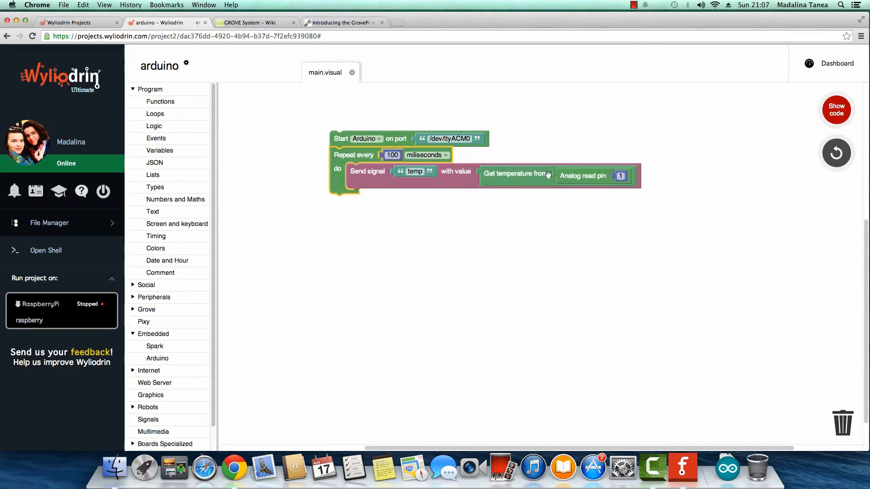
pyautogui.moveTo(832, 70)
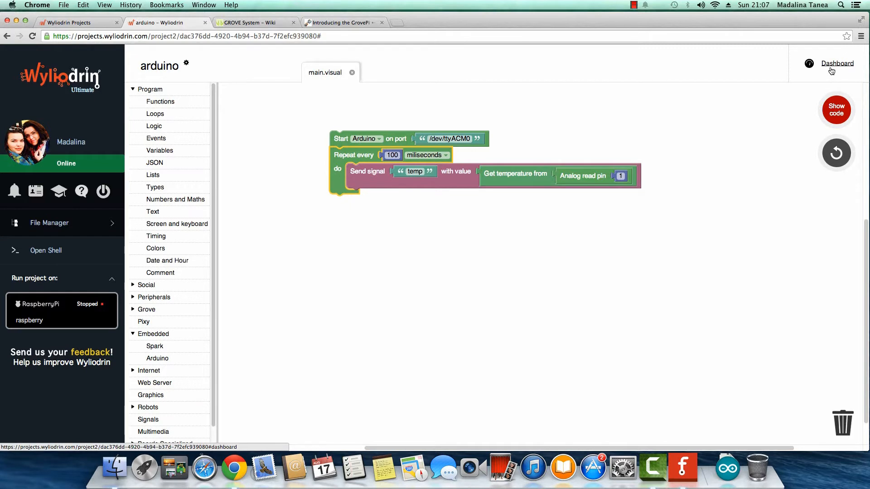
# Set the dashboard Thermometer widget's signal to temp with min 0 and max 100
pyautogui.click(837, 63)
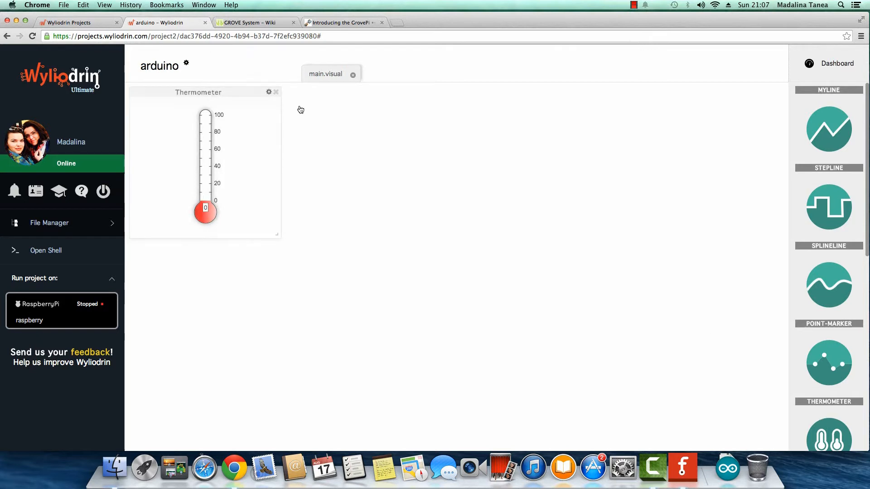
pyautogui.click(268, 93)
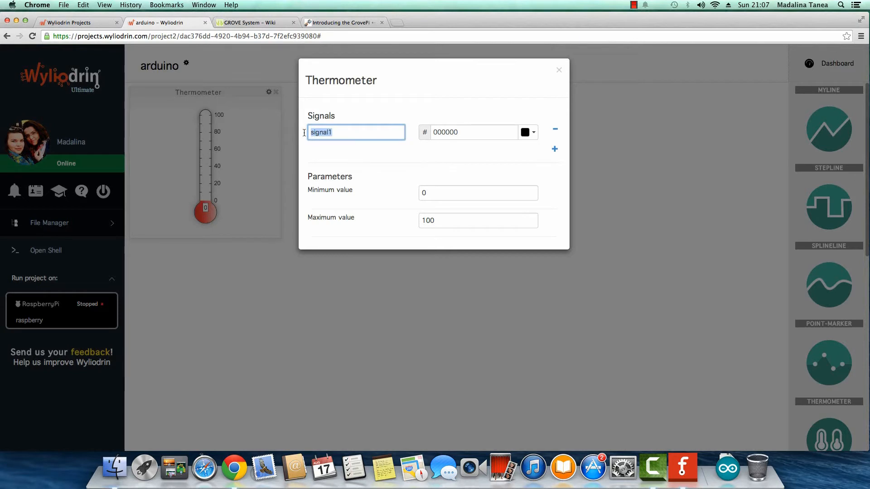
pyautogui.write('t')
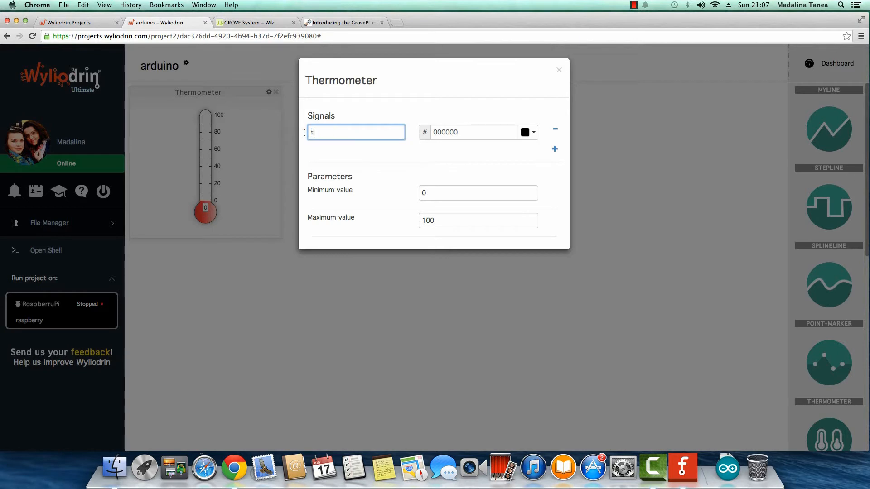
pyautogui.write('emp')
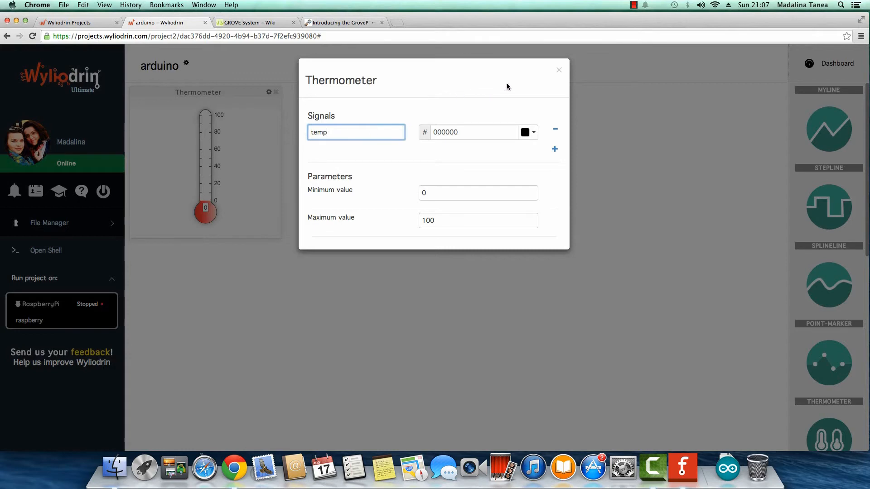
pyautogui.click(558, 70)
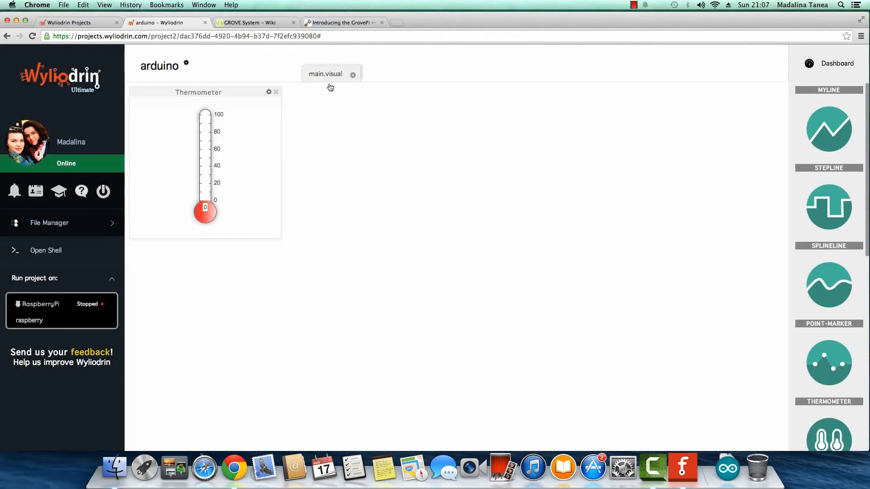
# In main.visual, add a Send signal light block fed by a duplicated Analog read pin block on pin 0
pyautogui.click(326, 74)
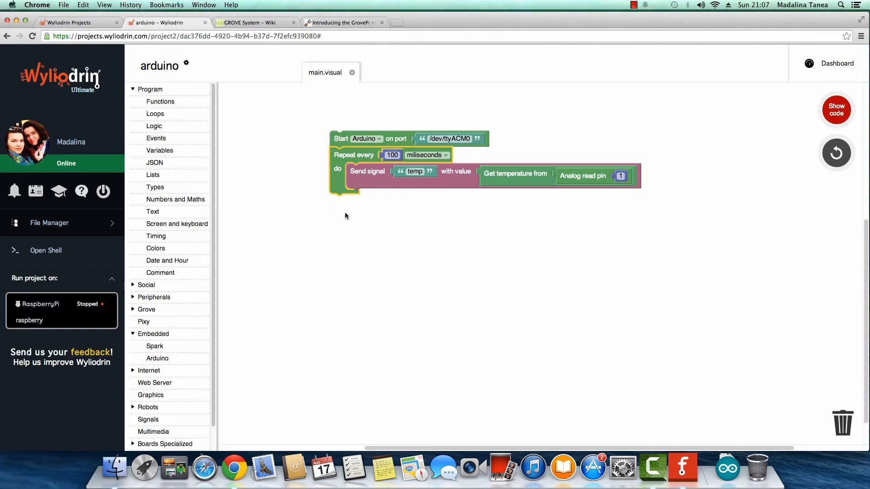
pyautogui.moveTo(388, 210)
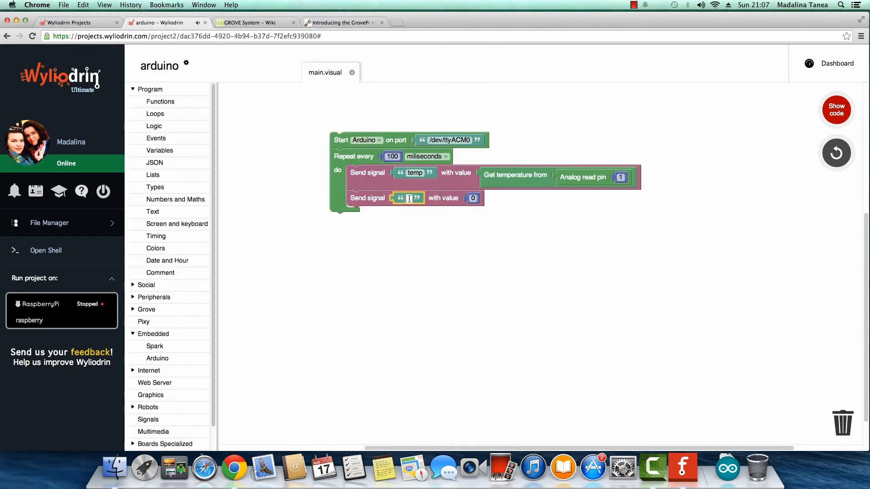
pyautogui.write('light')
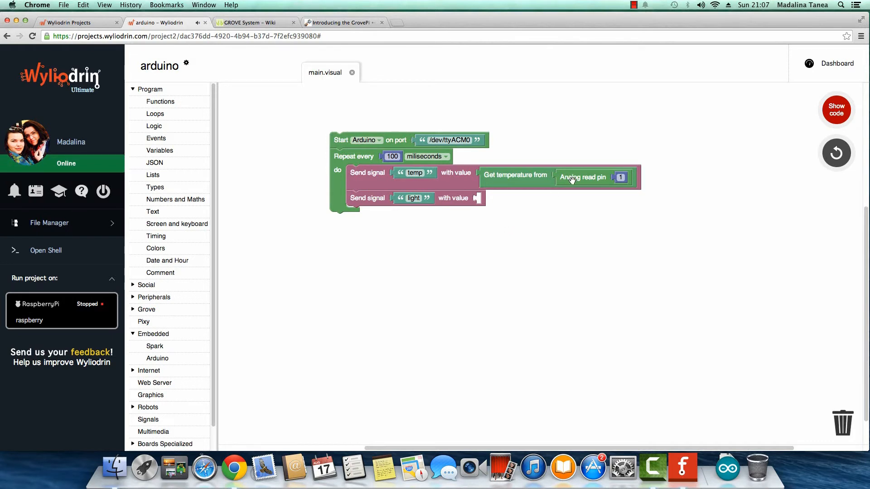
pyautogui.rightClick(573, 177)
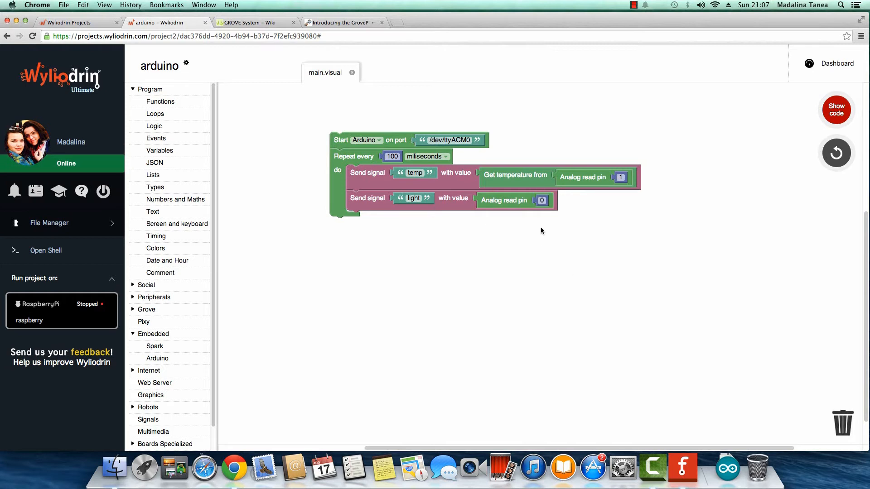
pyautogui.moveTo(861, 122)
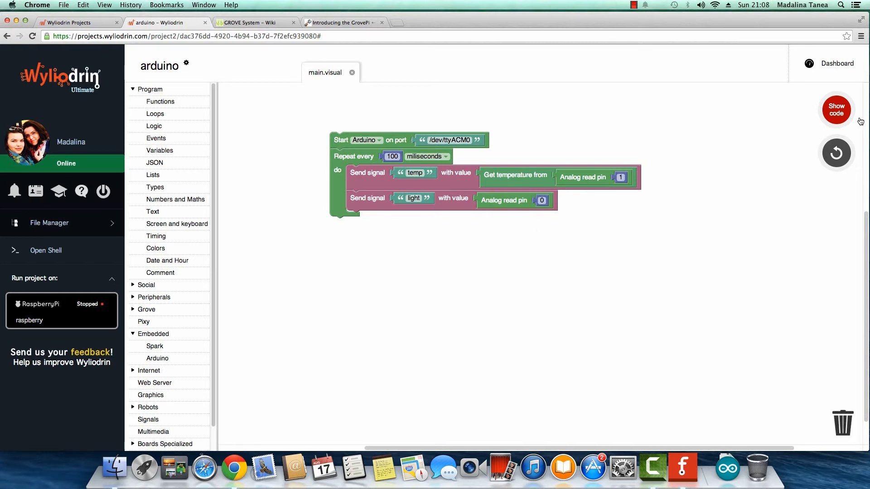
pyautogui.moveTo(830, 67)
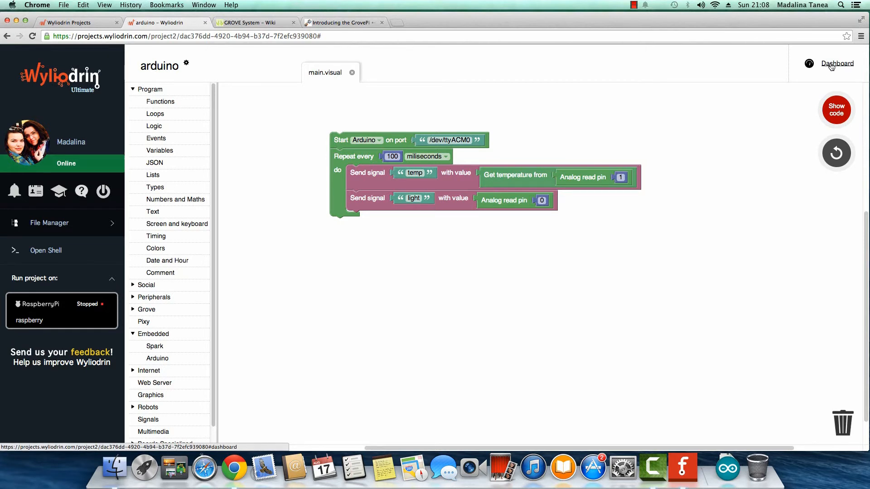
# Add a Spline Line chart to the dashboard plotting the 'light' signal and return to main.visual
pyautogui.click(837, 64)
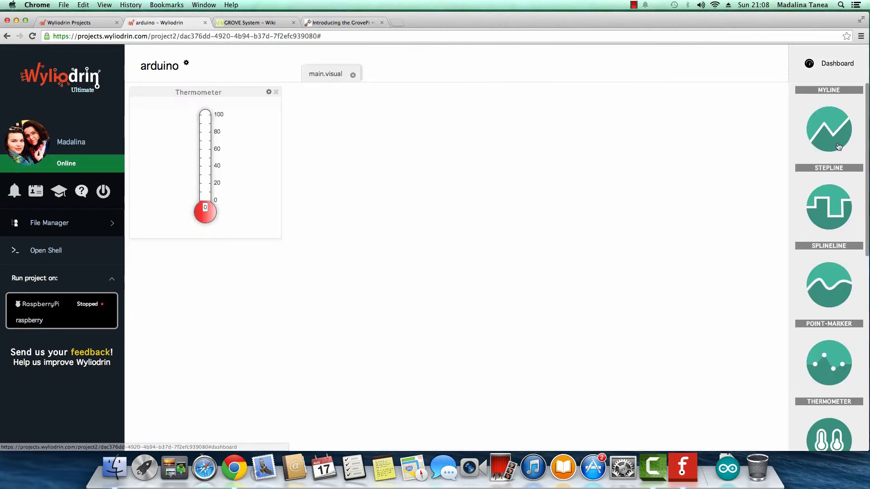
pyautogui.moveTo(834, 288)
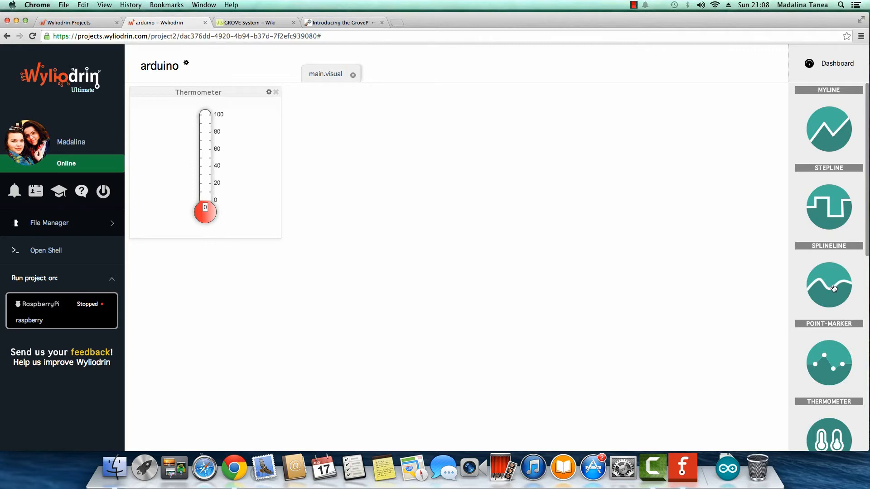
pyautogui.click(828, 284)
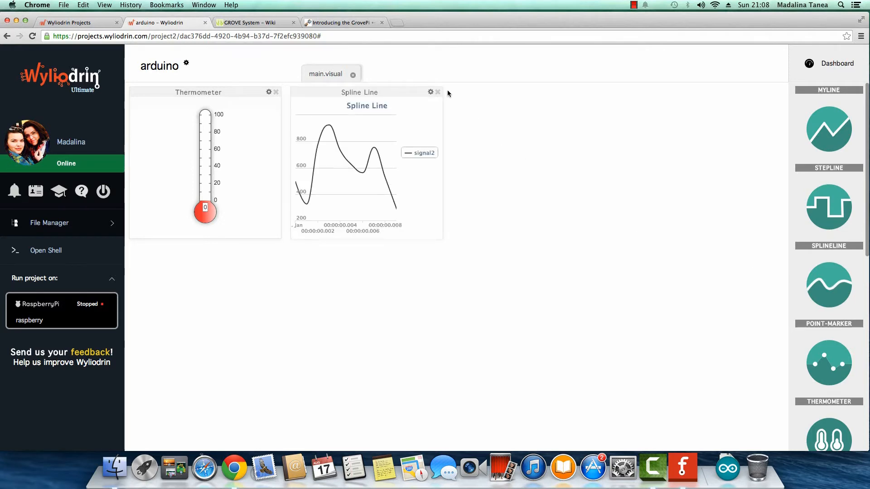
pyautogui.click(429, 92)
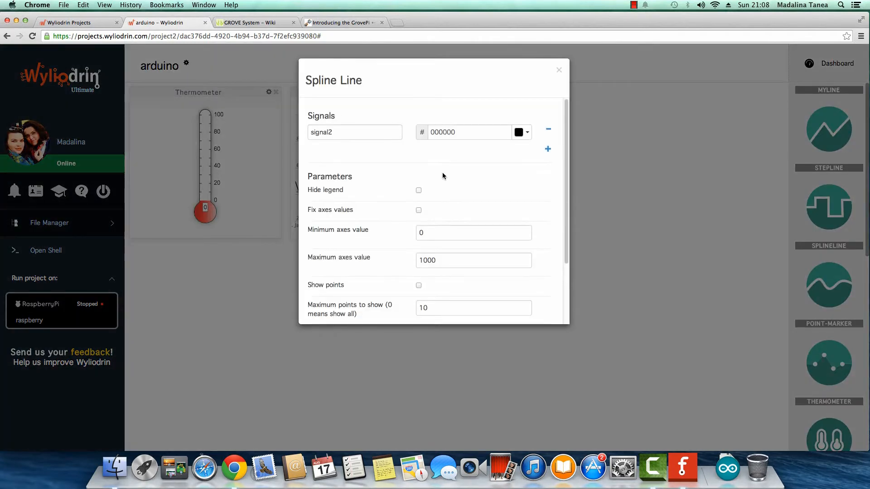
pyautogui.click(354, 132)
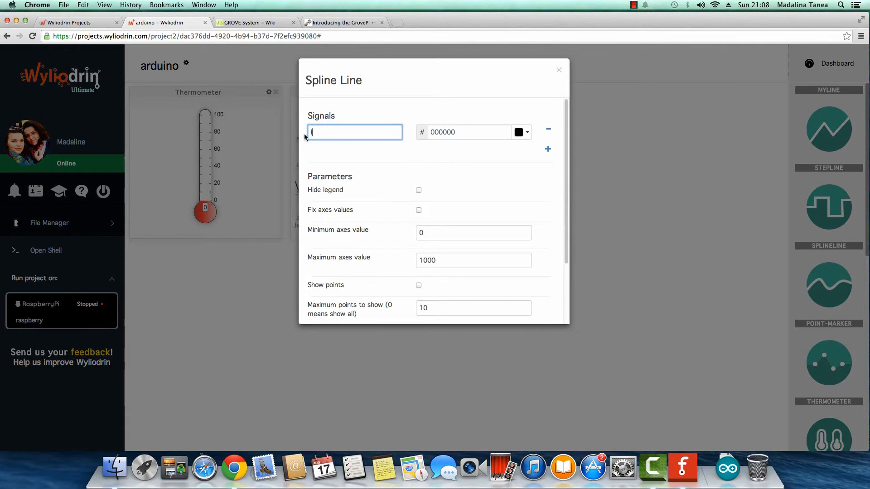
pyautogui.write('light')
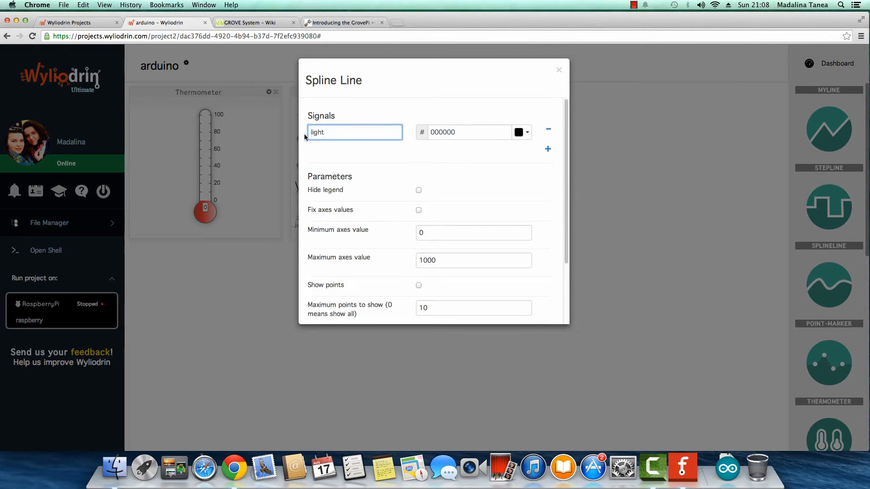
pyautogui.moveTo(491, 165)
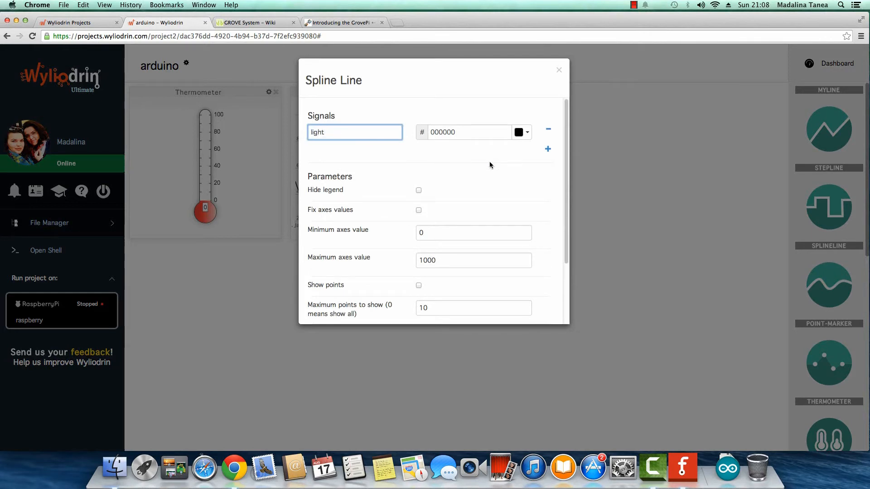
pyautogui.click(558, 71)
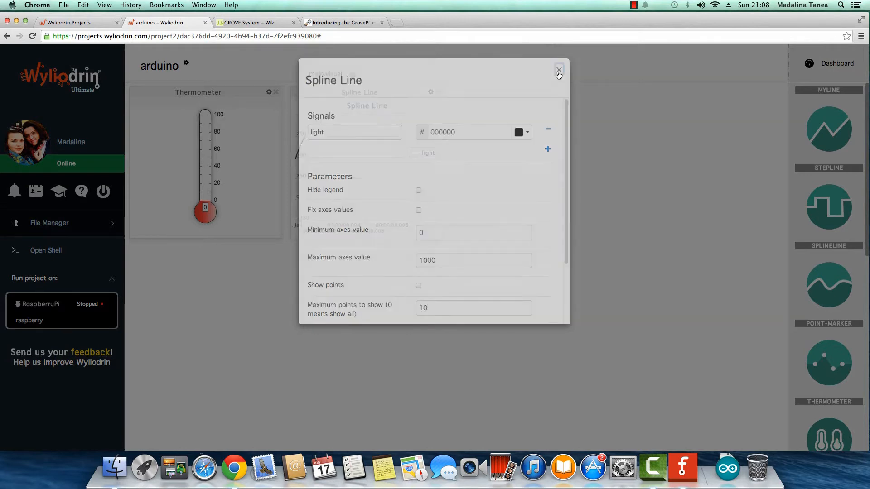
pyautogui.click(558, 70)
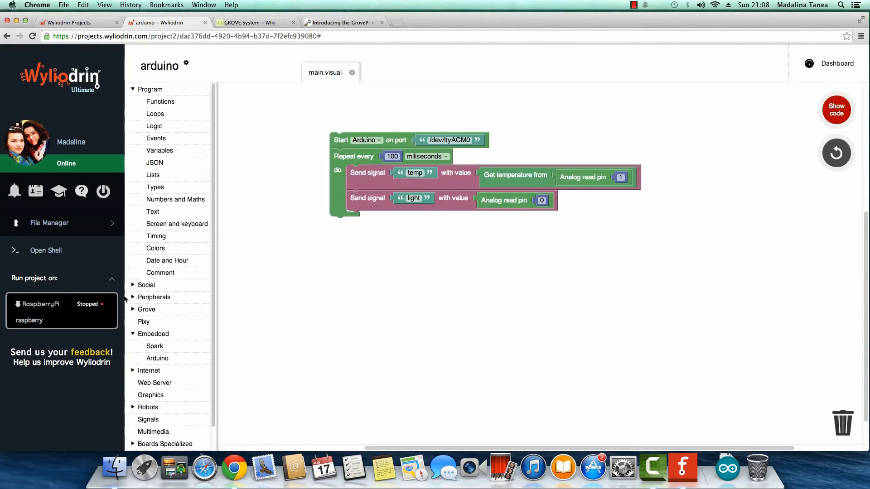
pyautogui.moveTo(104, 315)
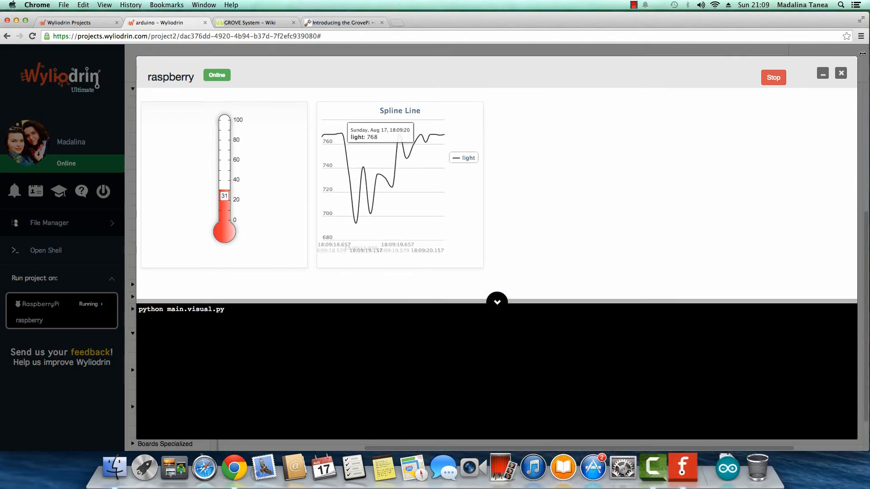
pyautogui.click(774, 78)
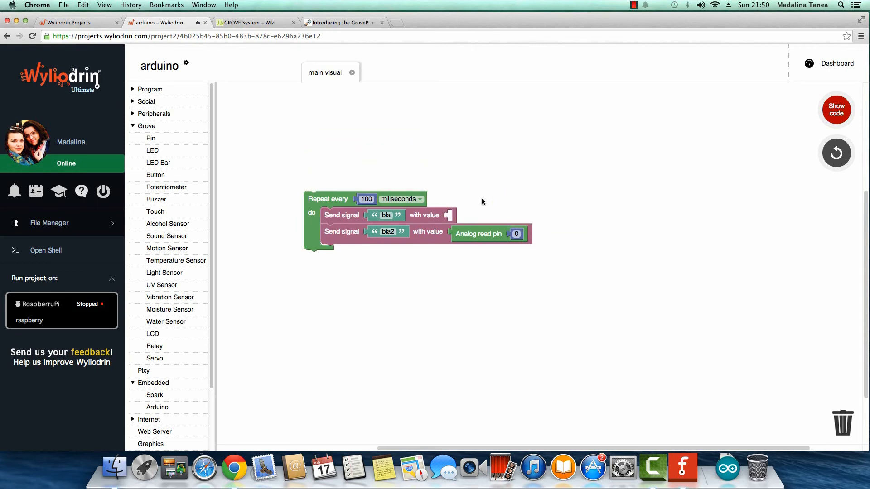
# Replace the analog read with Grove temperature on pin A1 for bla and the light sensor for bla2
pyautogui.moveTo(478, 234); pyautogui.dragTo(501, 299)
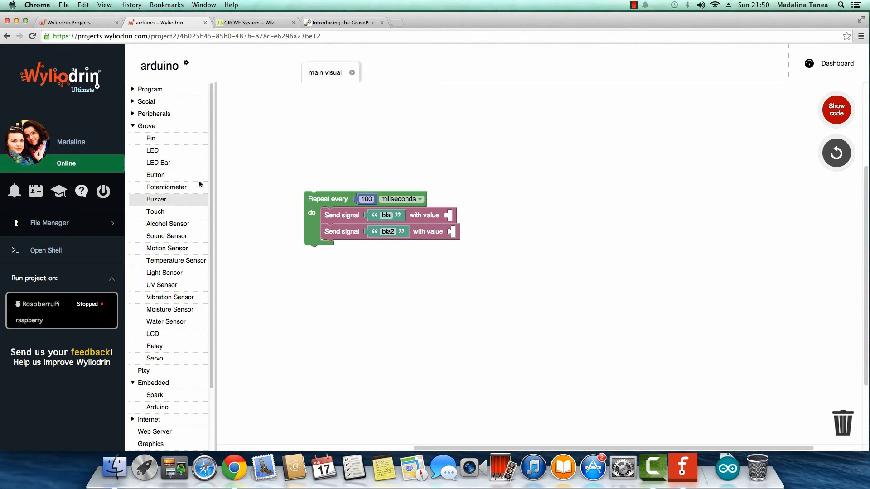
pyautogui.click(175, 261)
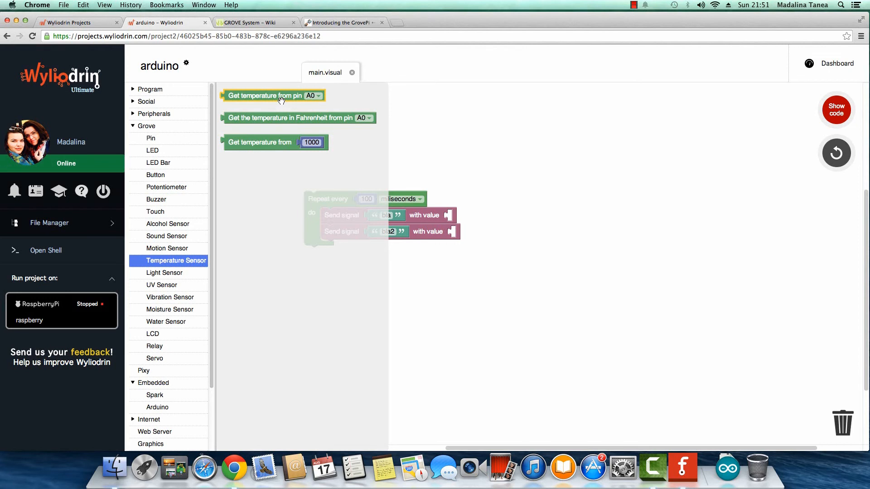
pyautogui.moveTo(265, 95); pyautogui.dragTo(494, 217)
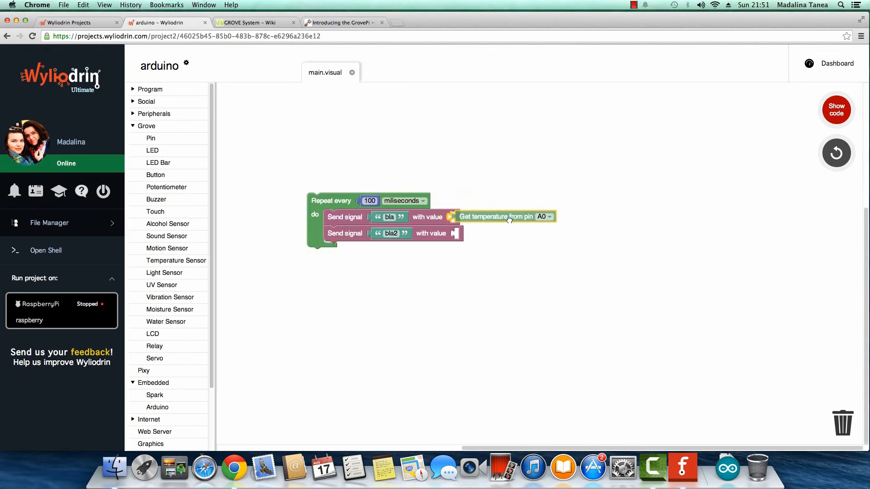
pyautogui.click(544, 217)
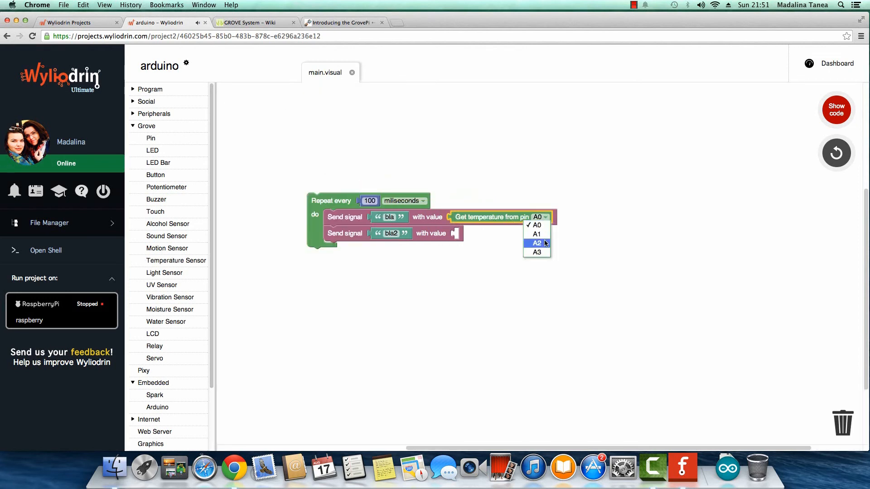
pyautogui.click(536, 233)
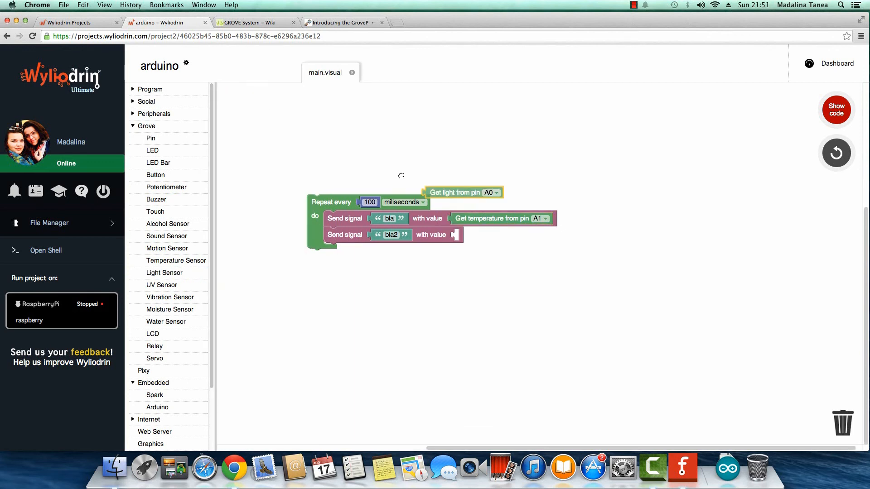
pyautogui.moveTo(455, 192); pyautogui.dragTo(489, 235)
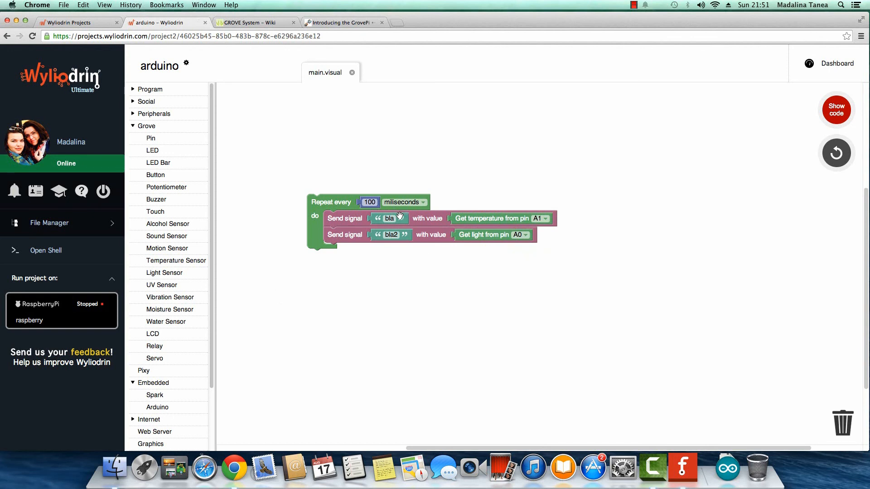
pyautogui.moveTo(412, 238)
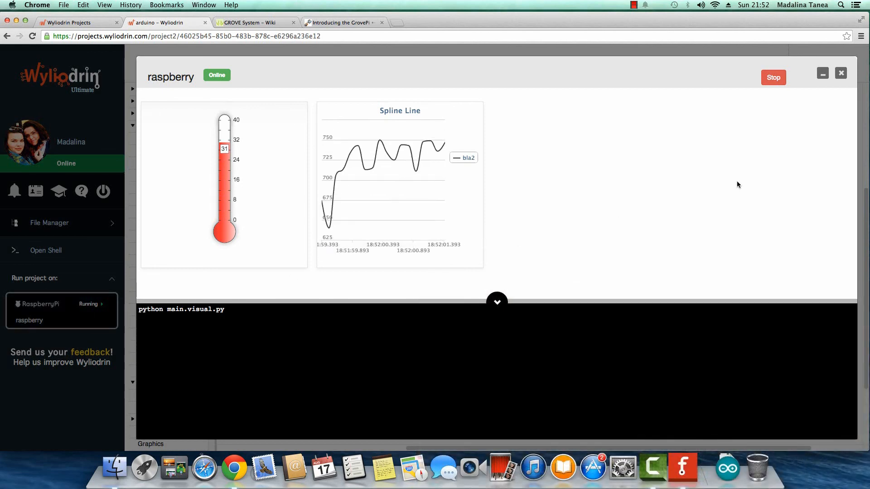
# Stop the project running on the Raspberry Pi after watching the live readings
pyautogui.click(774, 78)
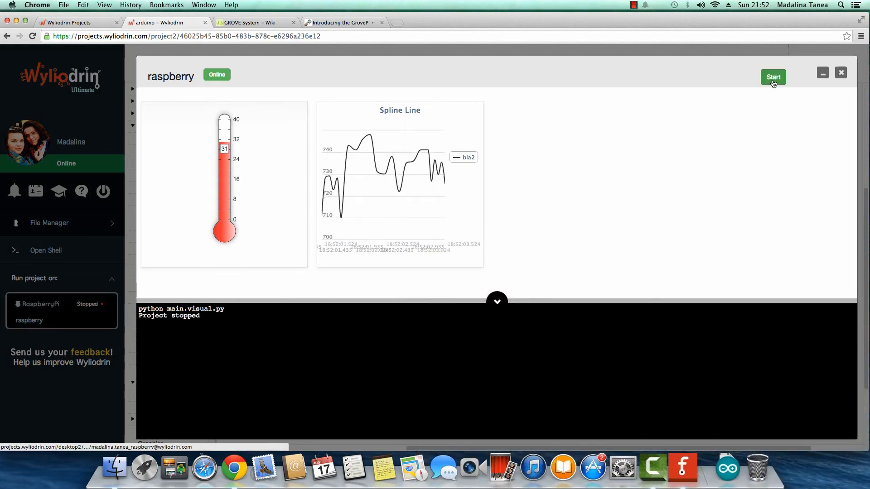